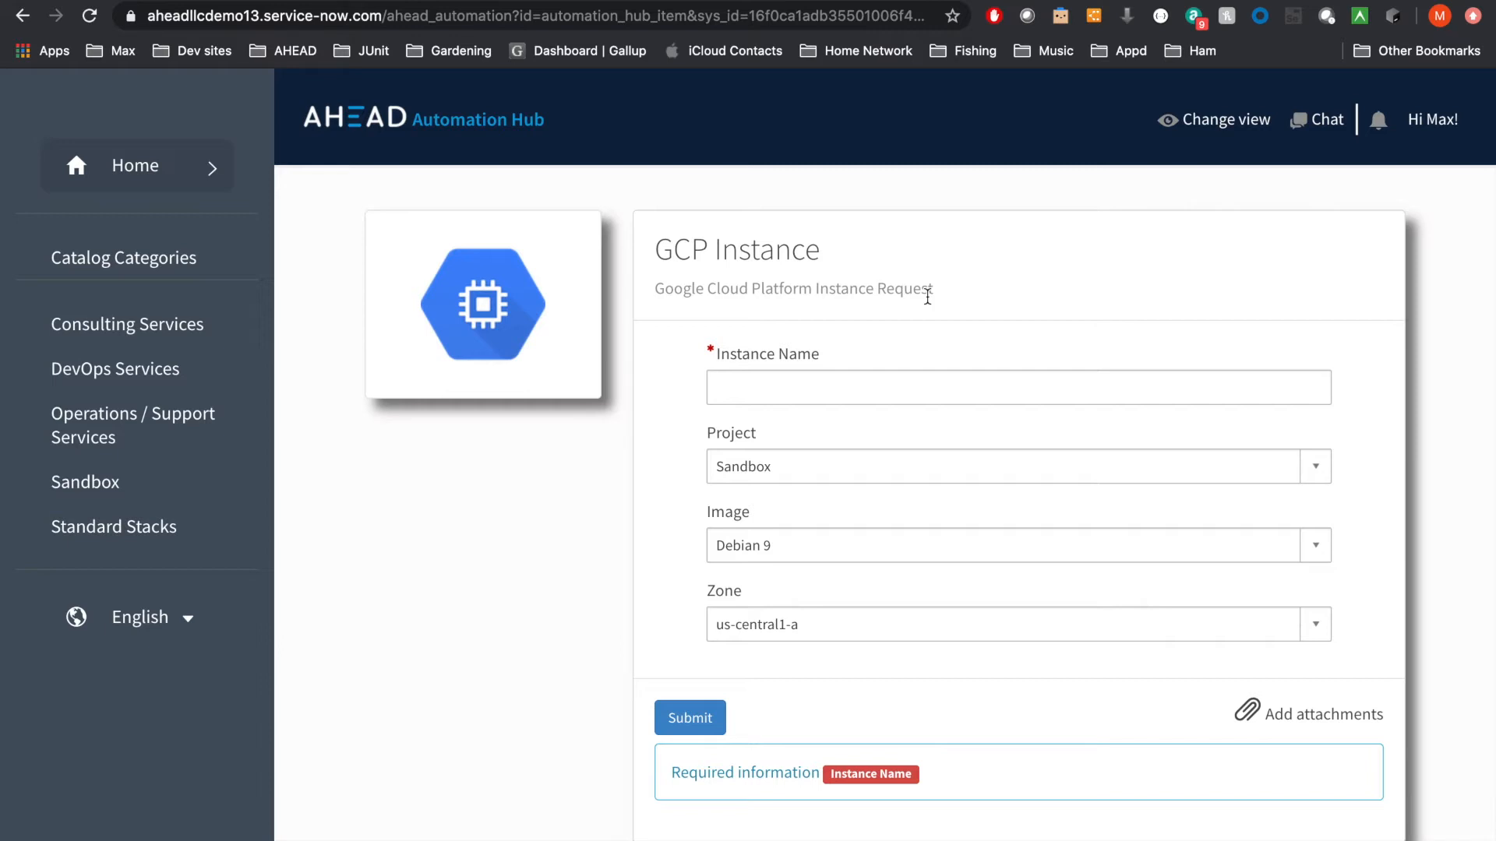
# Step: Submit GCP Instance 'ahead-compute-1' with project Sandbox and zone us-central1-a
pyautogui.click(1018, 386)
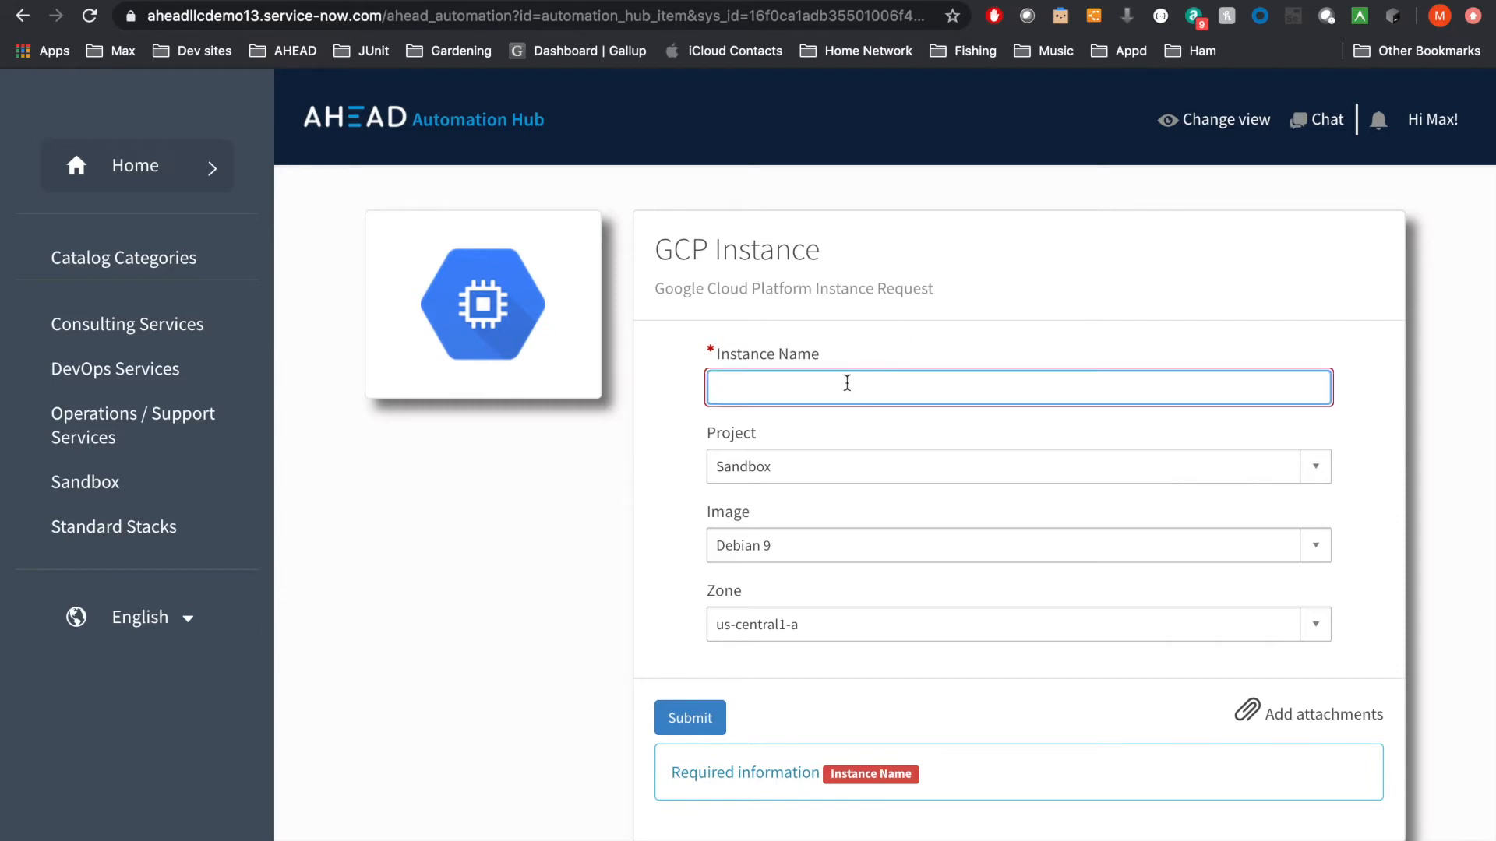
pyautogui.write('ahead-')
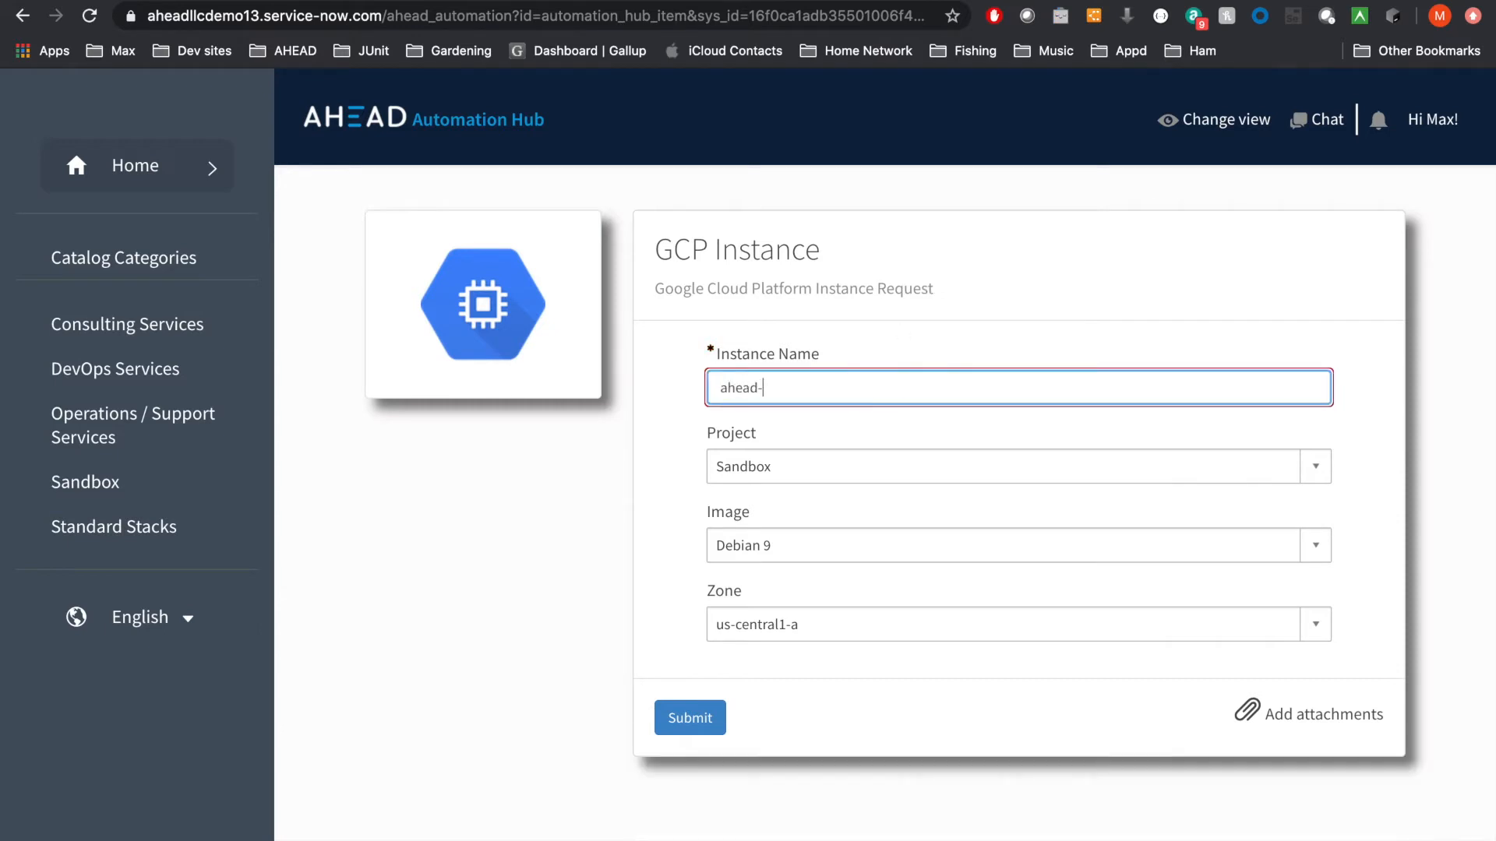
pyautogui.write('compute-')
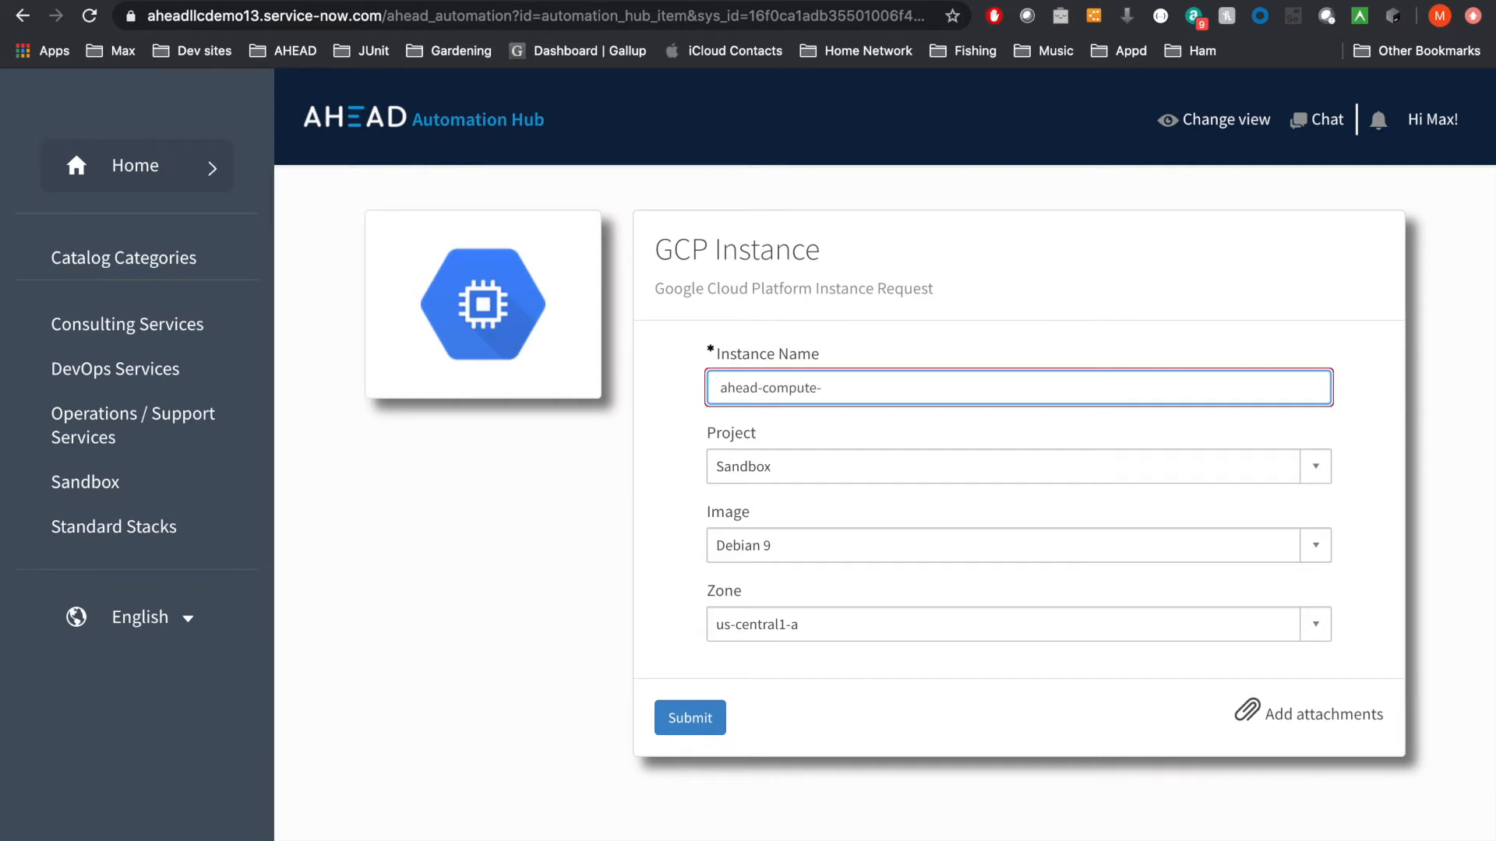
pyautogui.write('1')
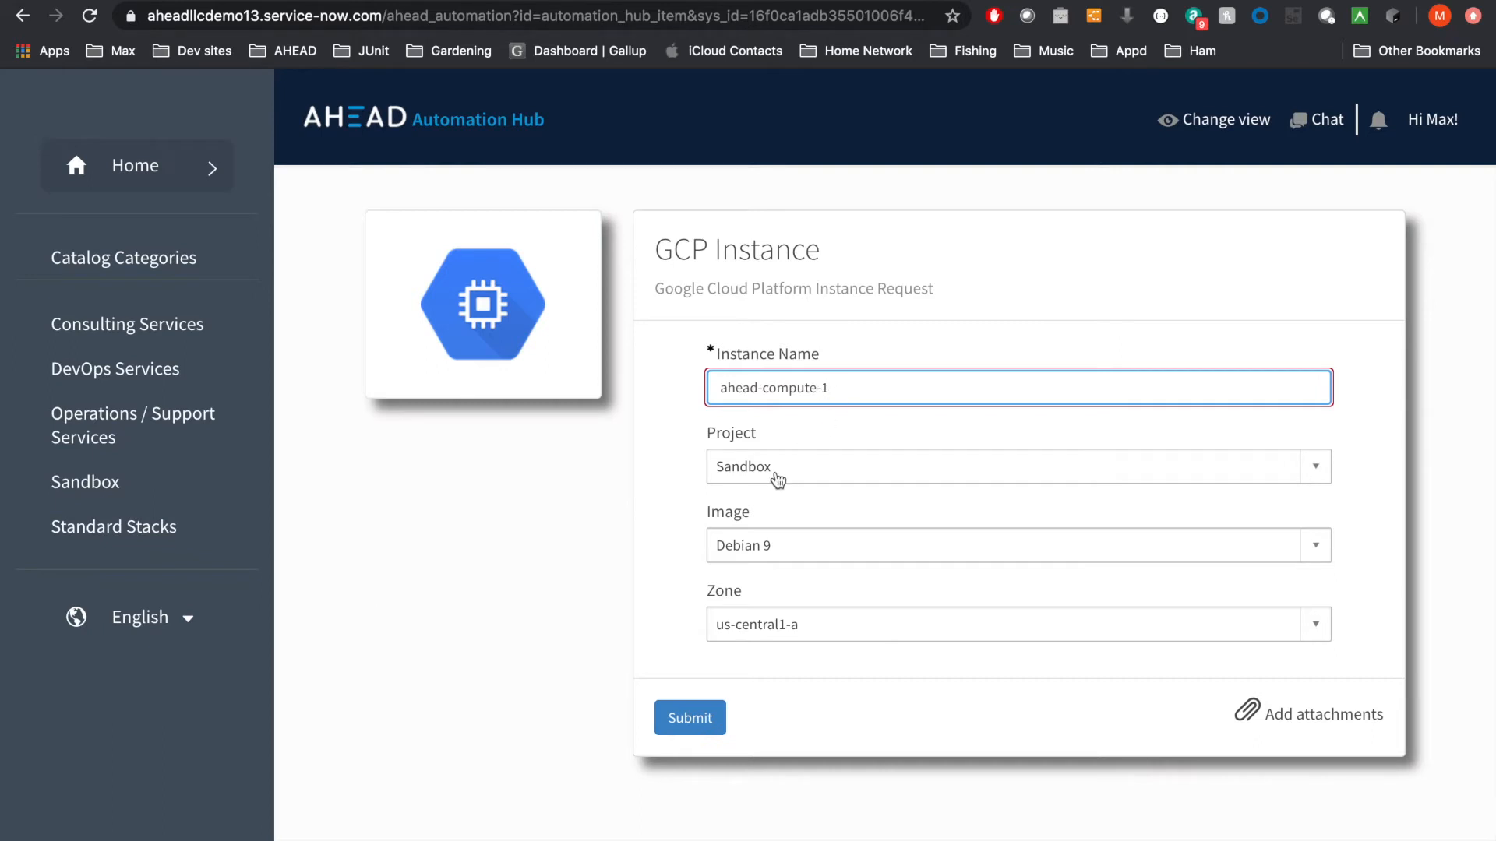
pyautogui.click(1018, 466)
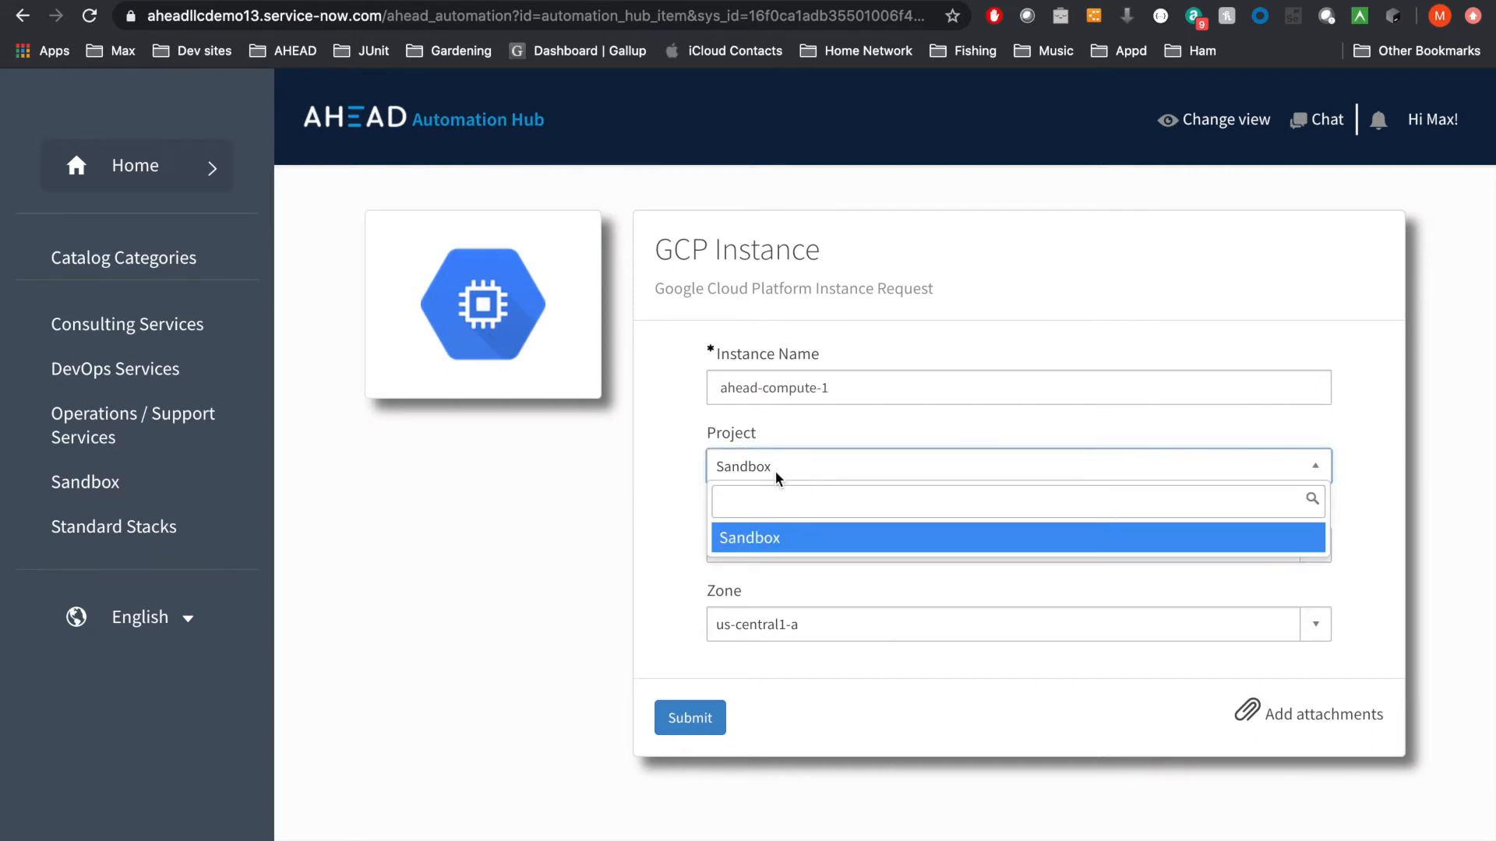
pyautogui.click(749, 537)
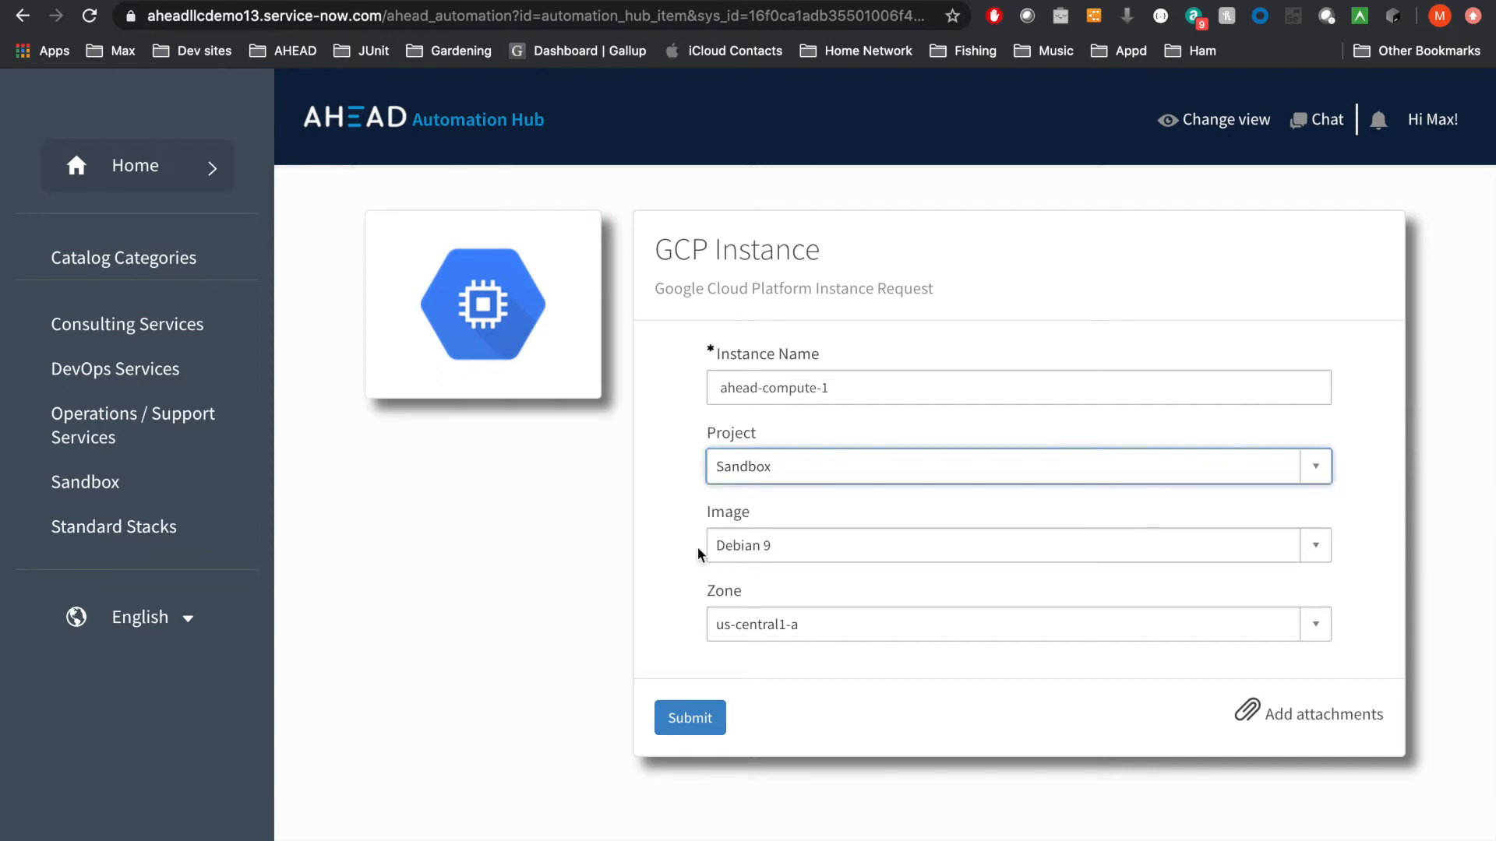
pyautogui.click(1018, 624)
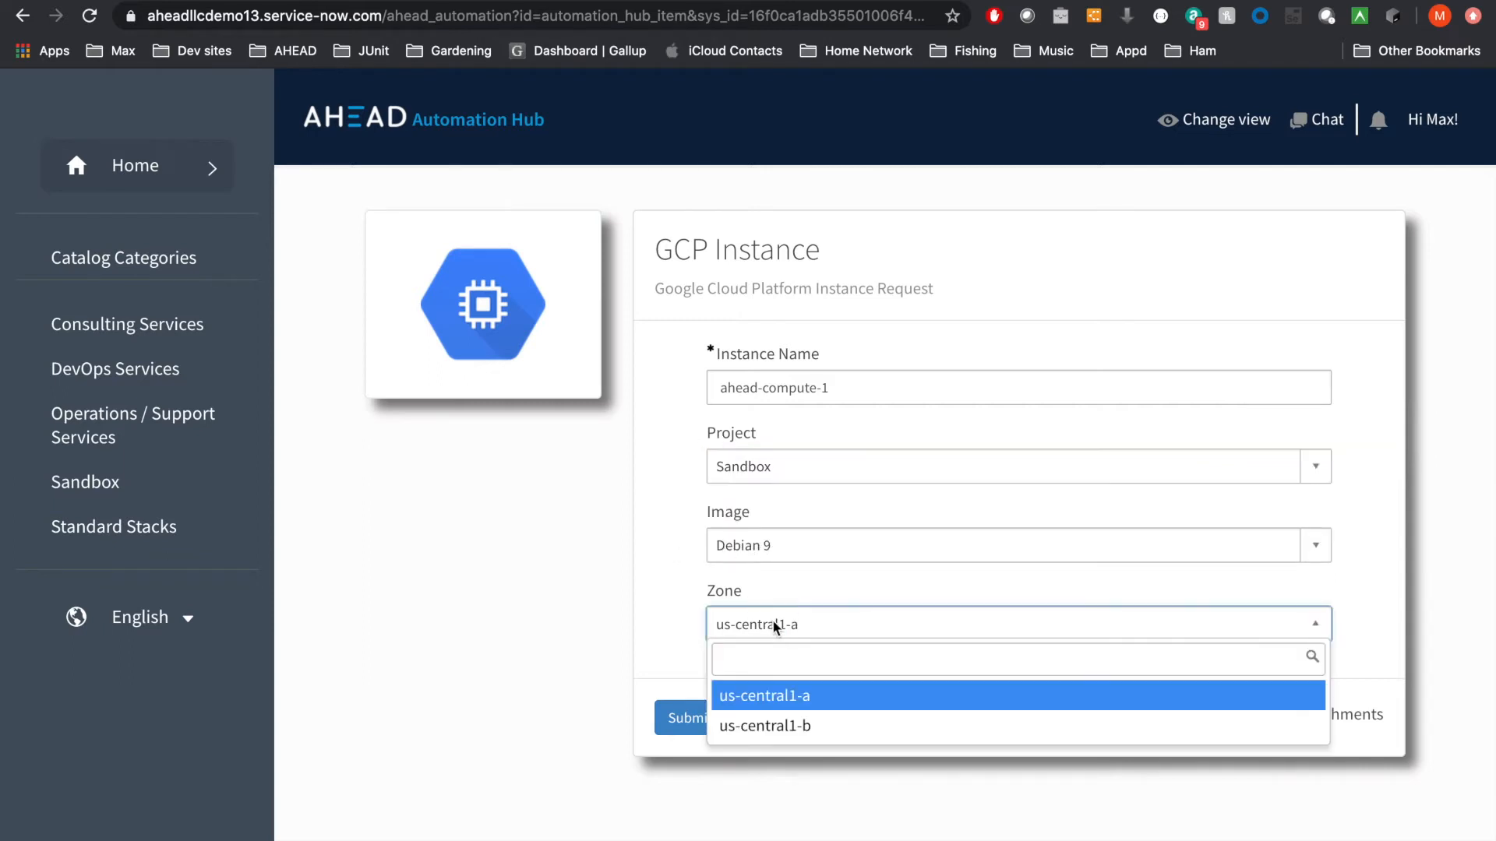
pyautogui.click(764, 696)
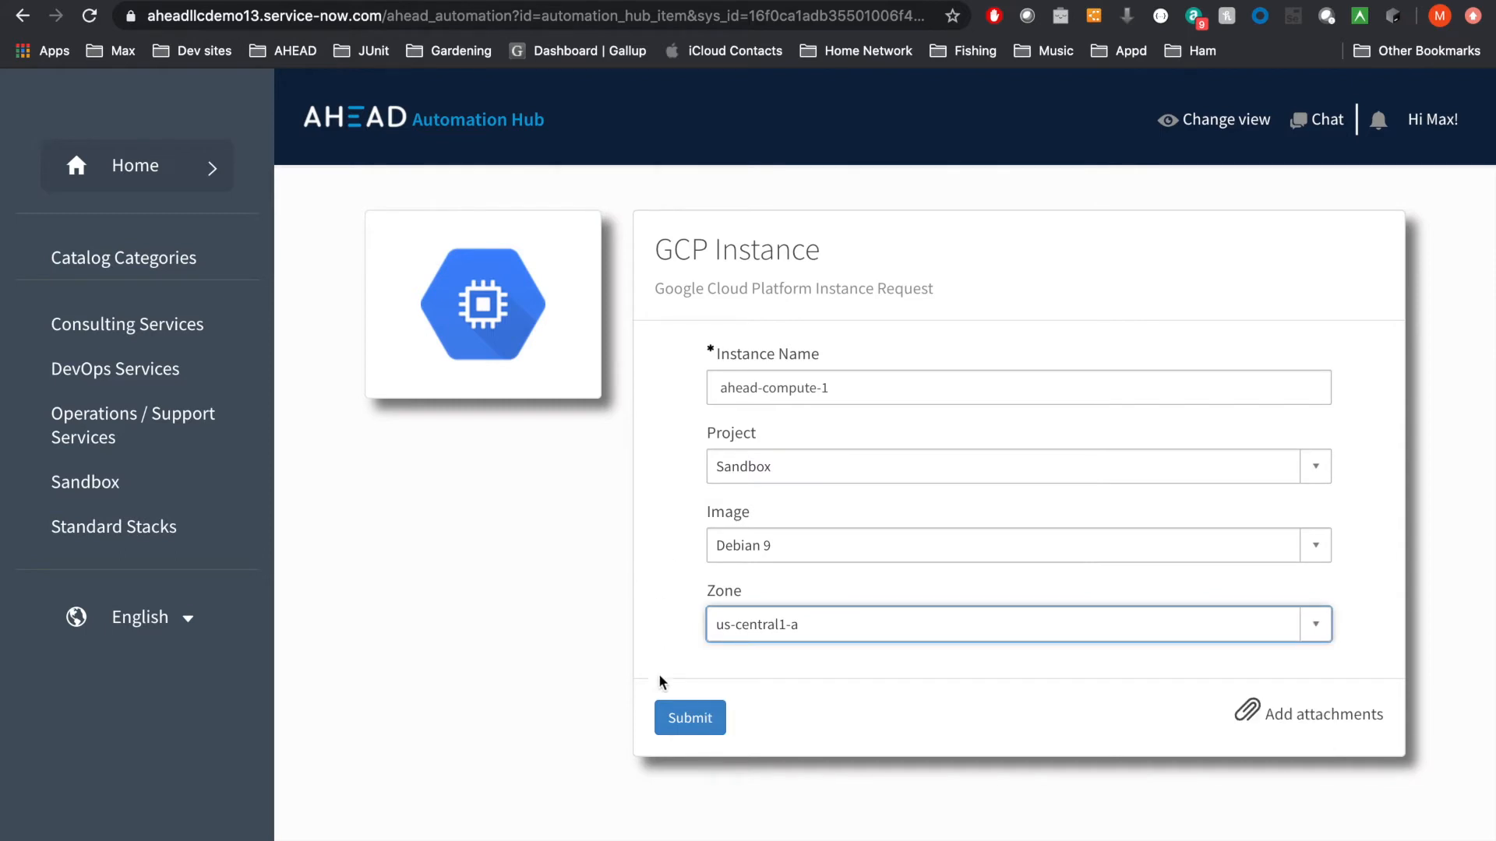
pyautogui.click(689, 718)
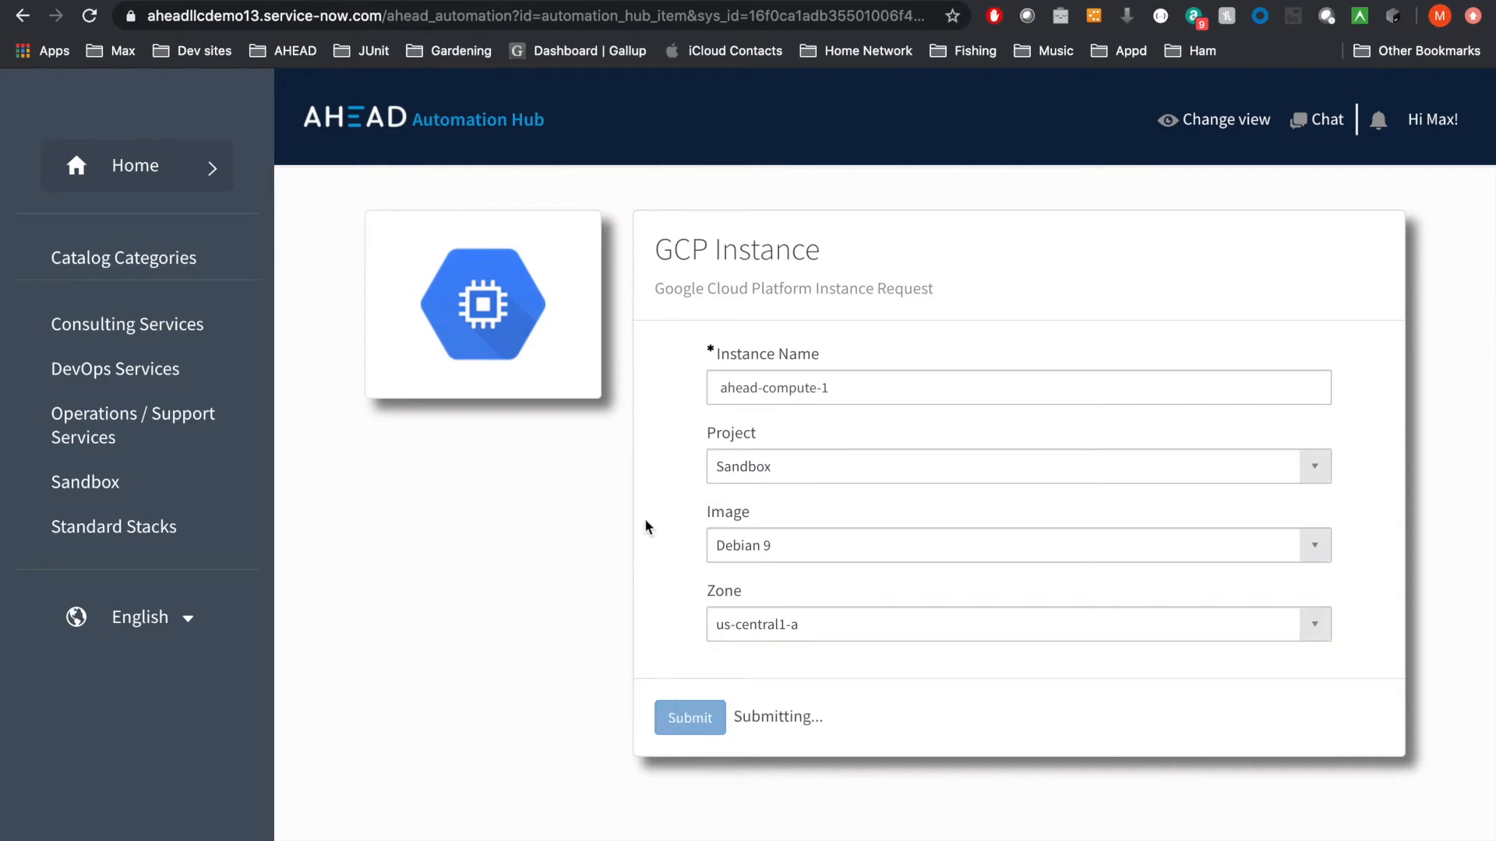
# Step: Dismiss the 'Thank you for submitting your request!' confirmation to return to Sandbox catalog items
pyautogui.click(689, 716)
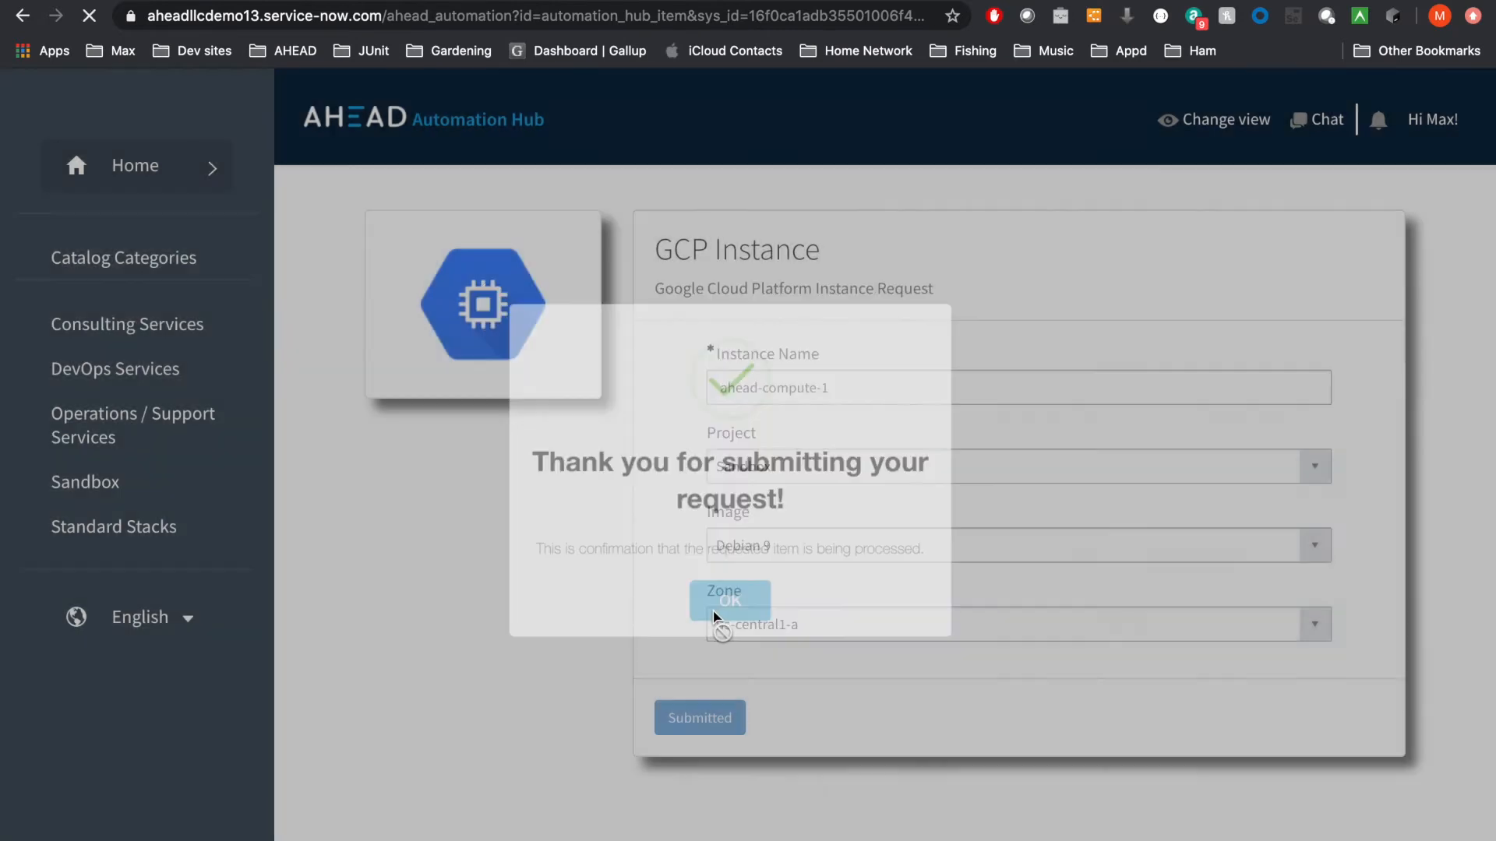
pyautogui.click(730, 600)
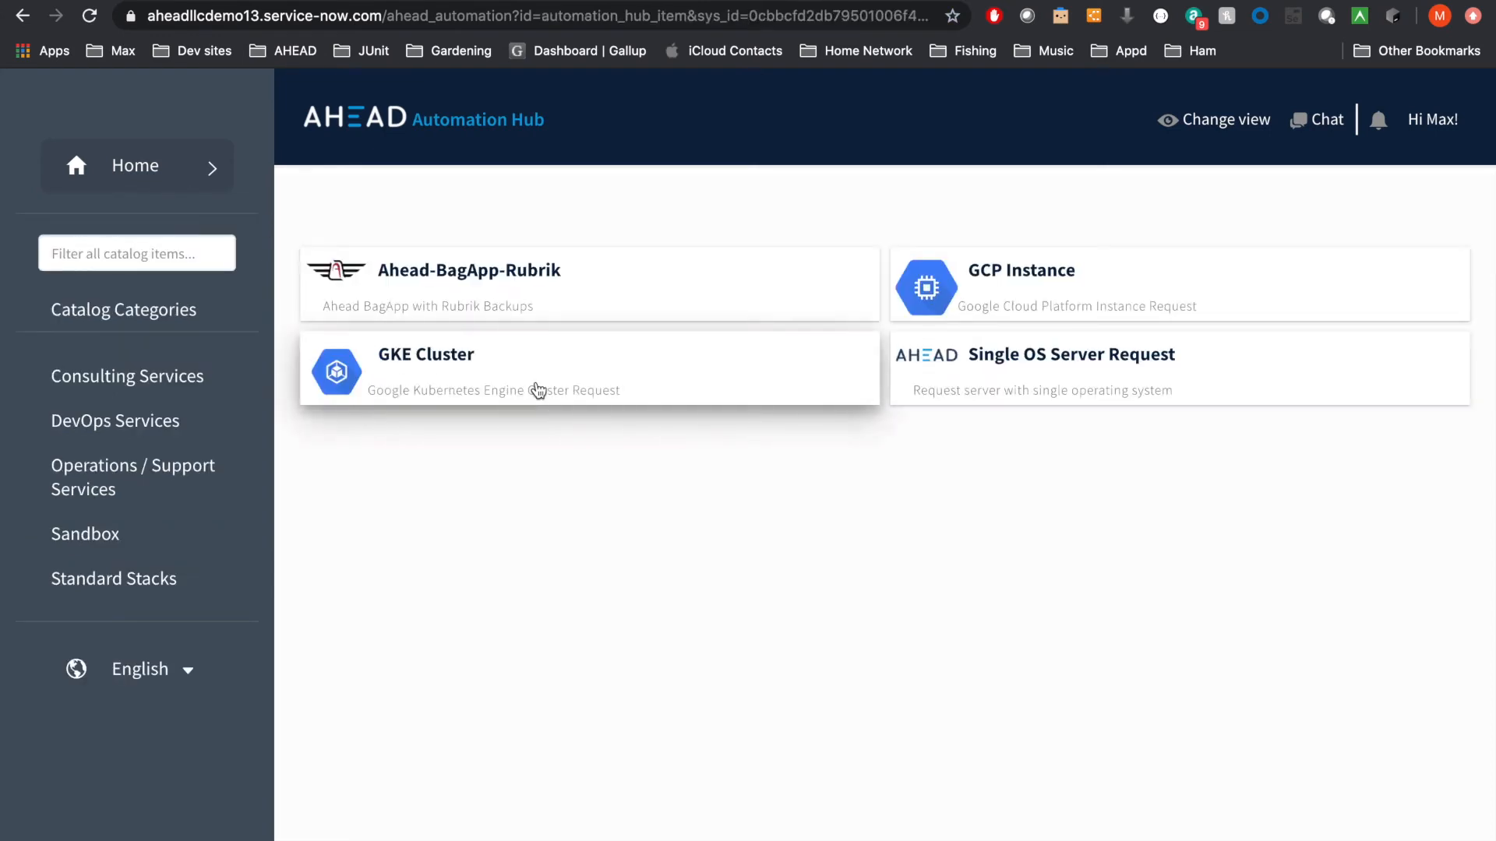
# Step: Start a GKE Cluster request named 'ahead-gke-1'
pyautogui.click(426, 353)
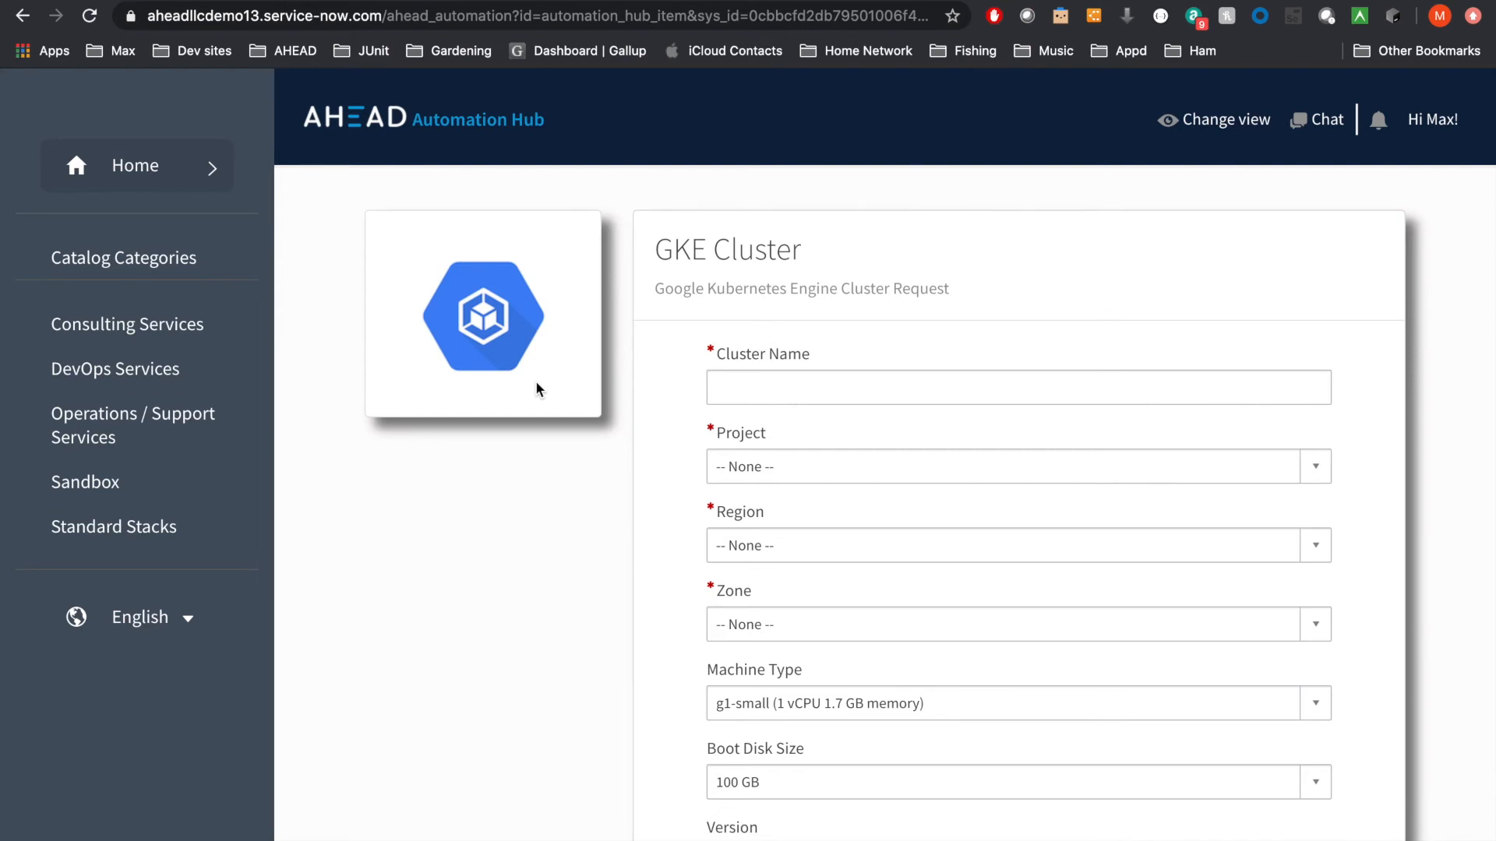
pyautogui.click(1018, 387)
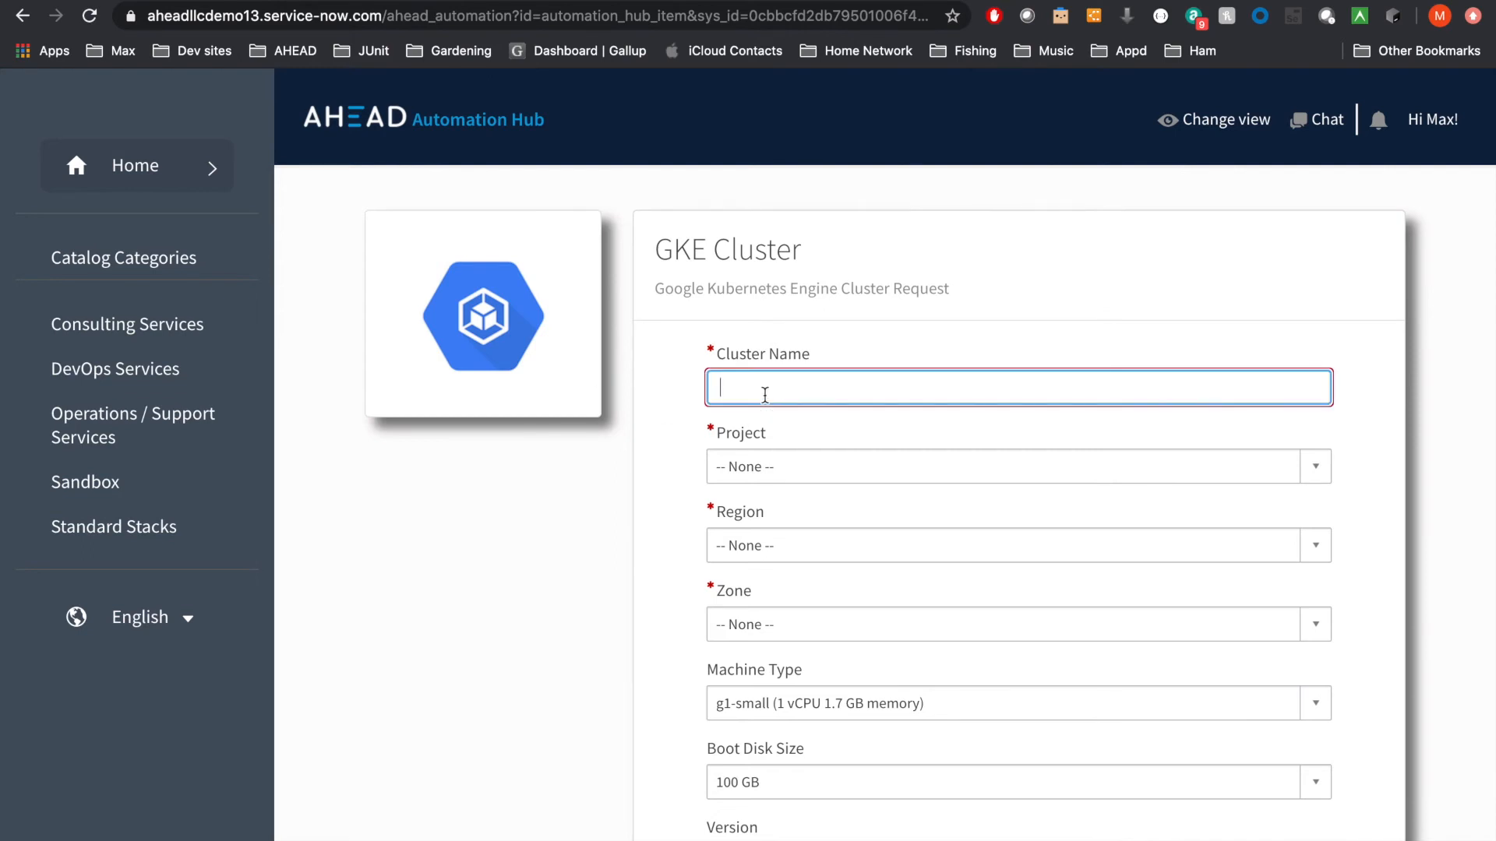
pyautogui.write('a')
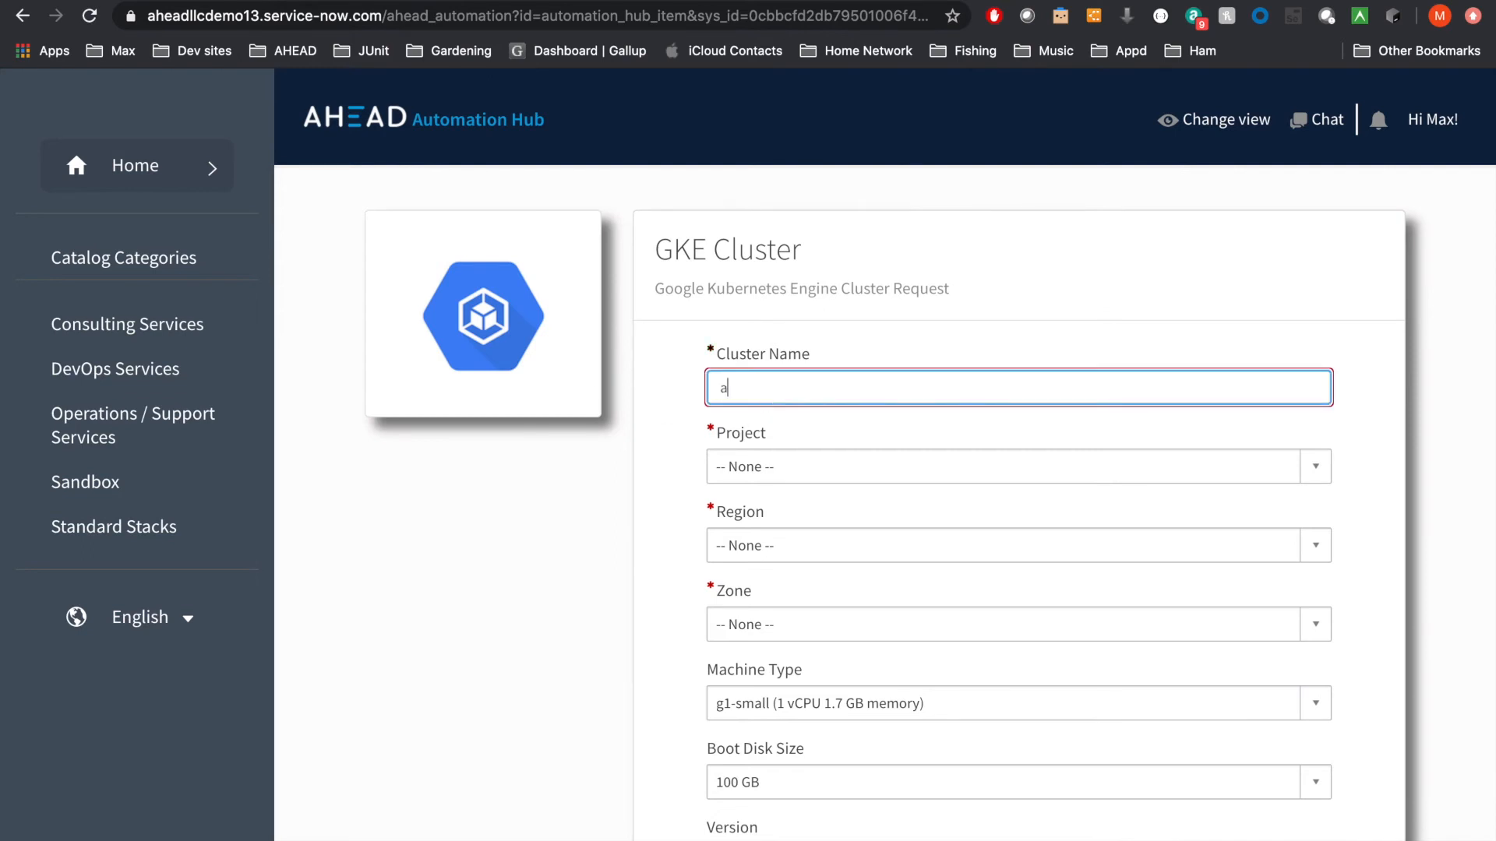
pyautogui.write('head-gke-1')
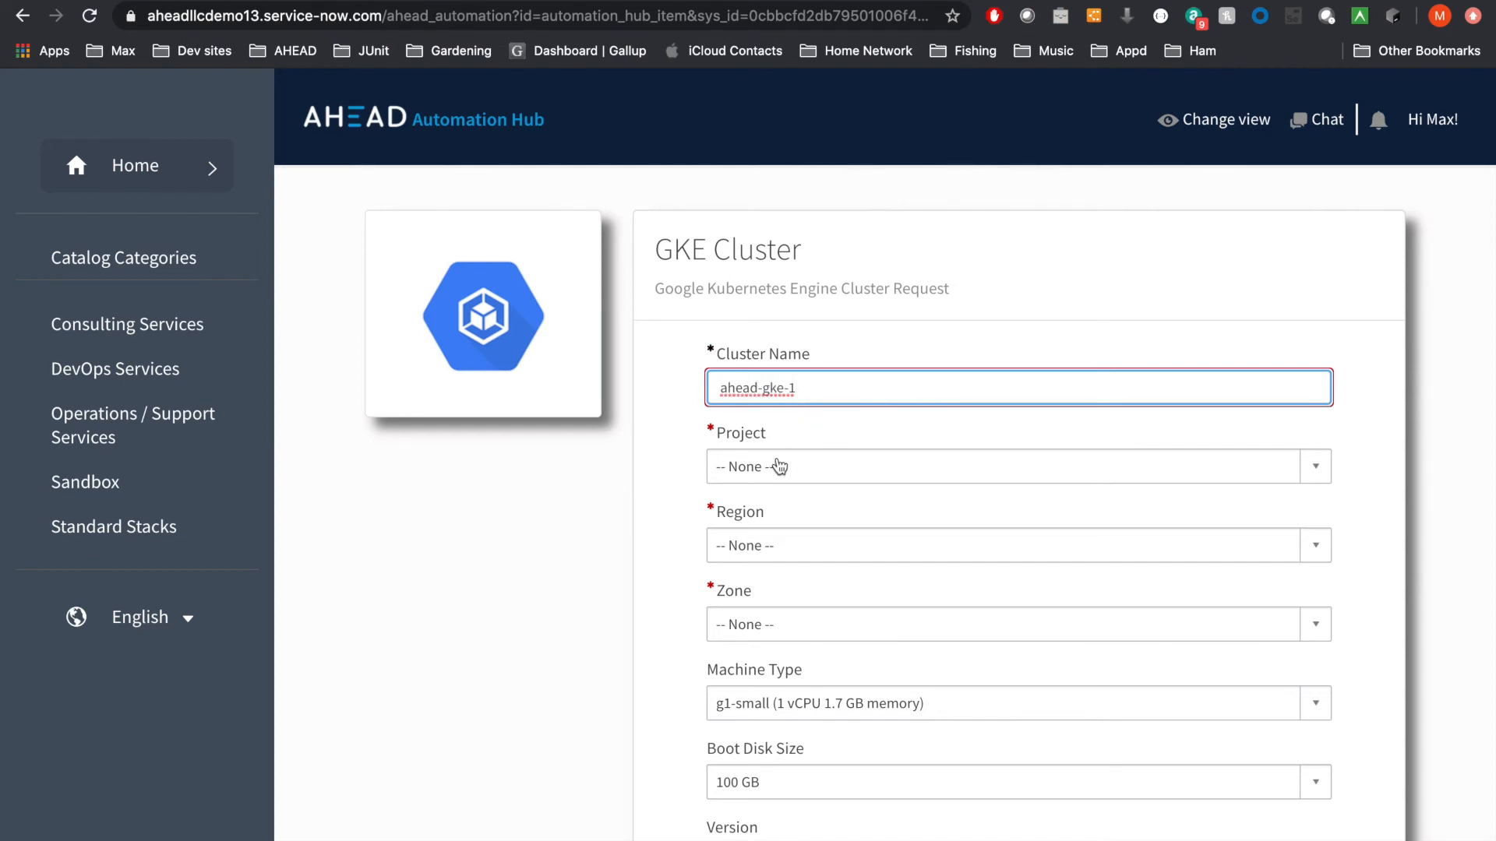
# Step: Submit the cluster with Sandbox, us-central1, zone us-central1-a, version 1.15.12-gke.2
pyautogui.click(1015, 467)
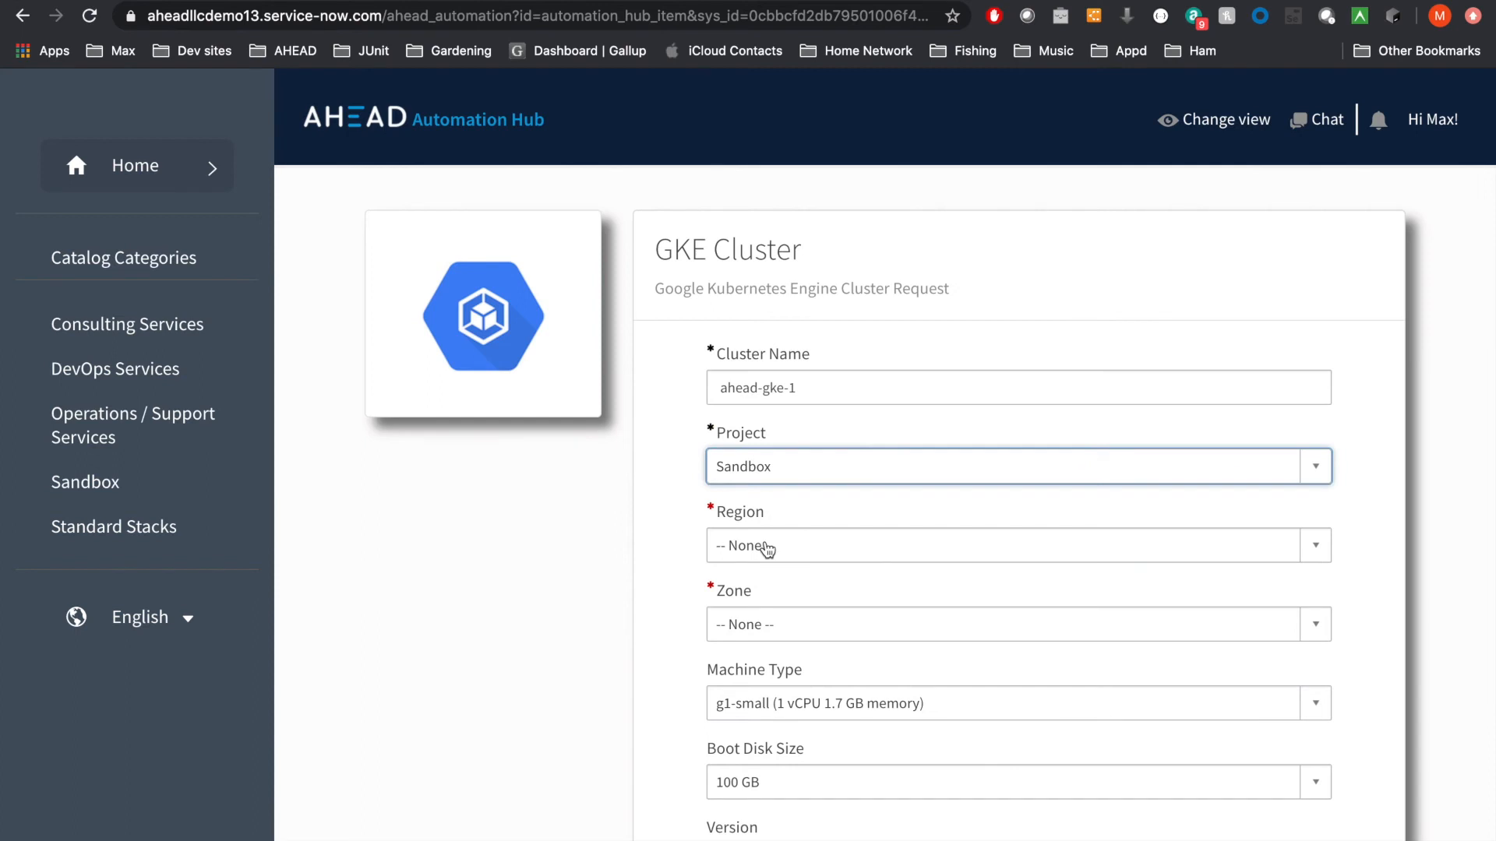
pyautogui.click(1016, 545)
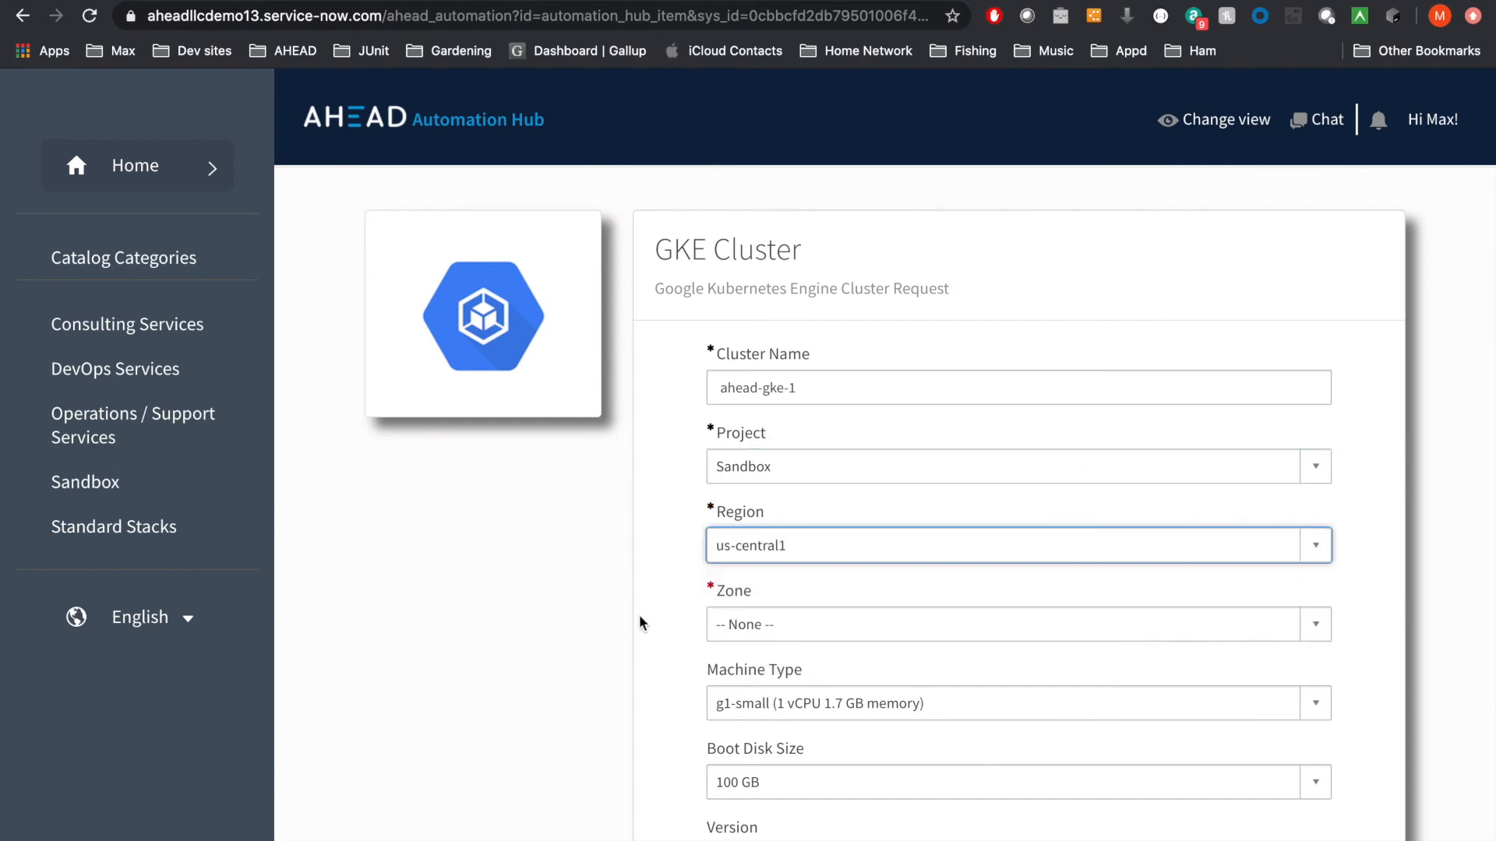
pyautogui.scroll(-3)
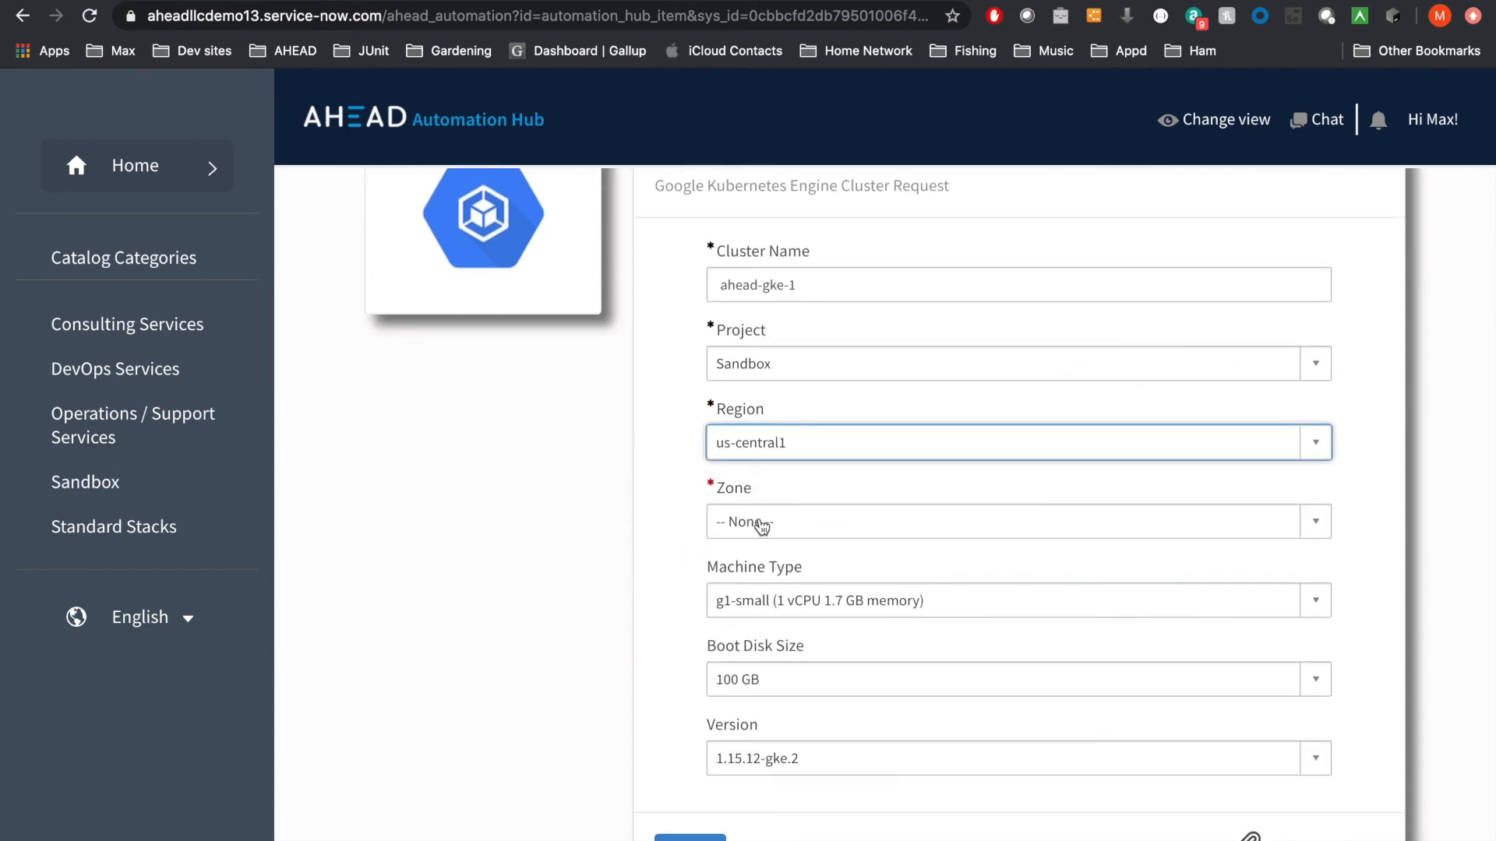
pyautogui.click(1016, 521)
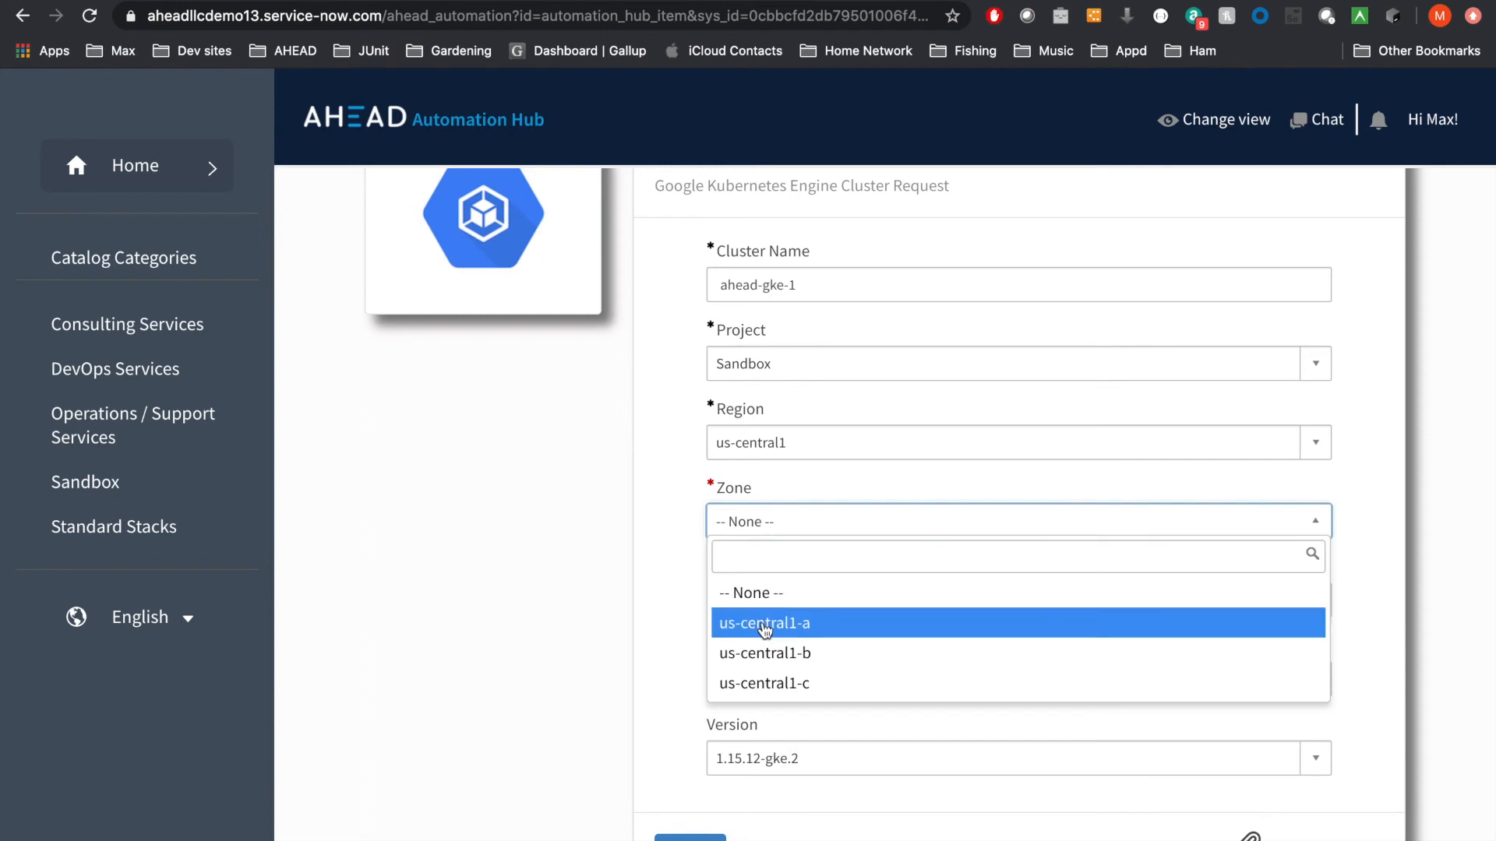
pyautogui.click(765, 624)
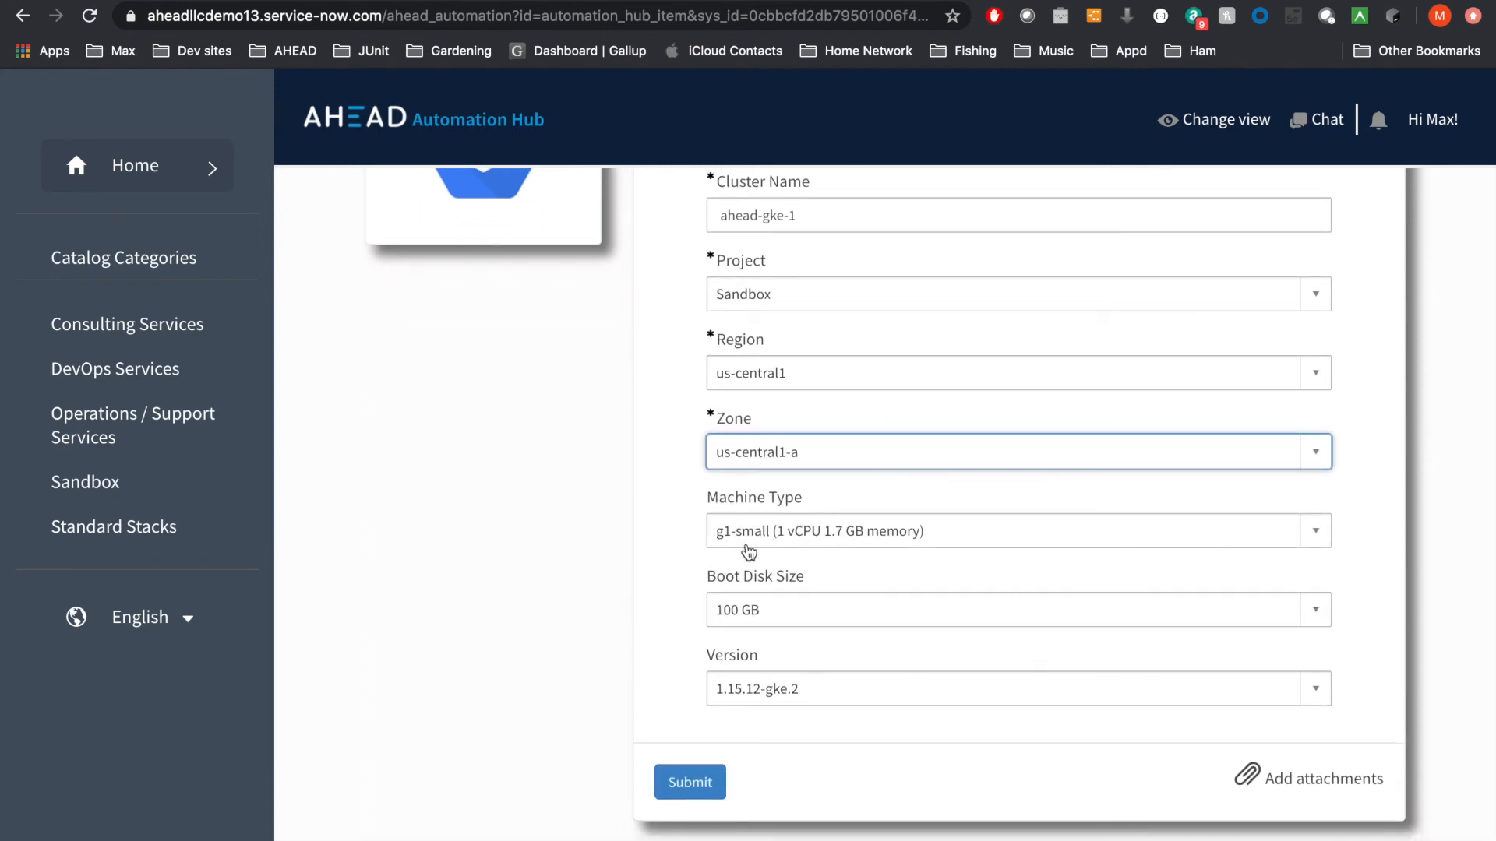
pyautogui.moveTo(749, 701)
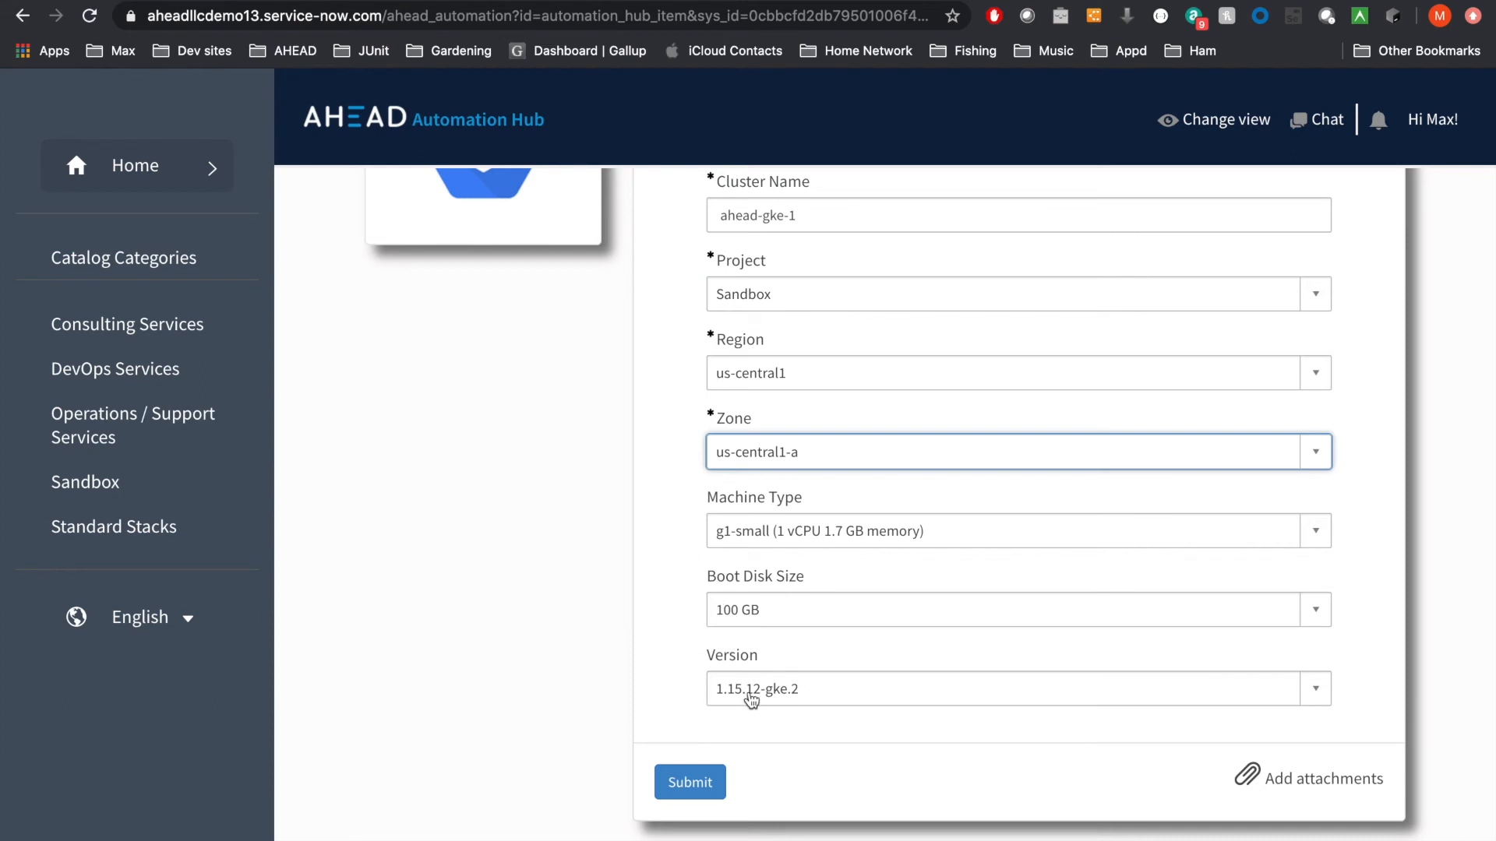
pyautogui.click(1018, 688)
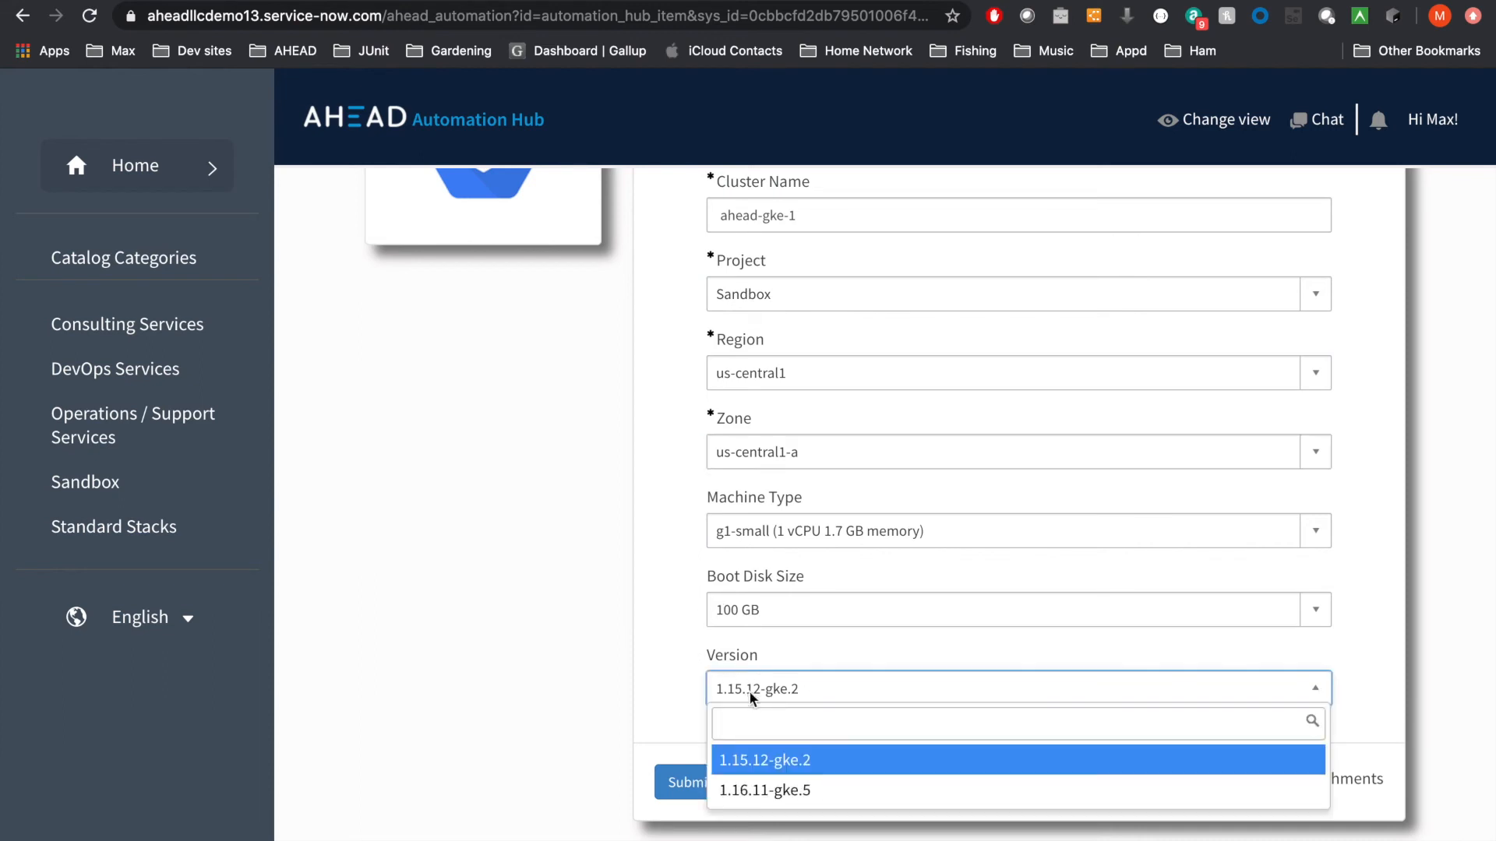
pyautogui.click(765, 761)
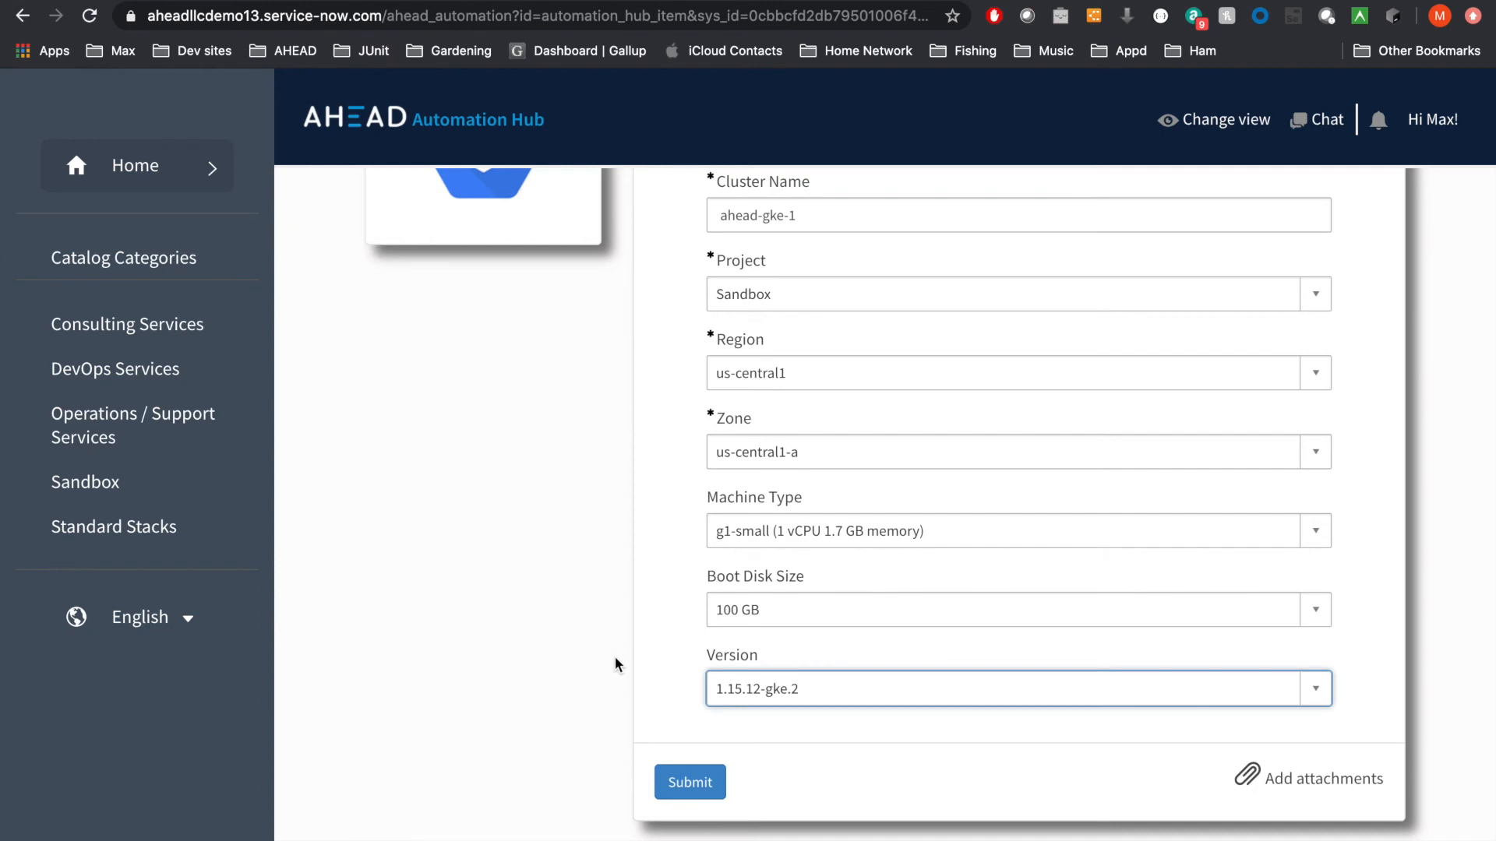
pyautogui.click(689, 782)
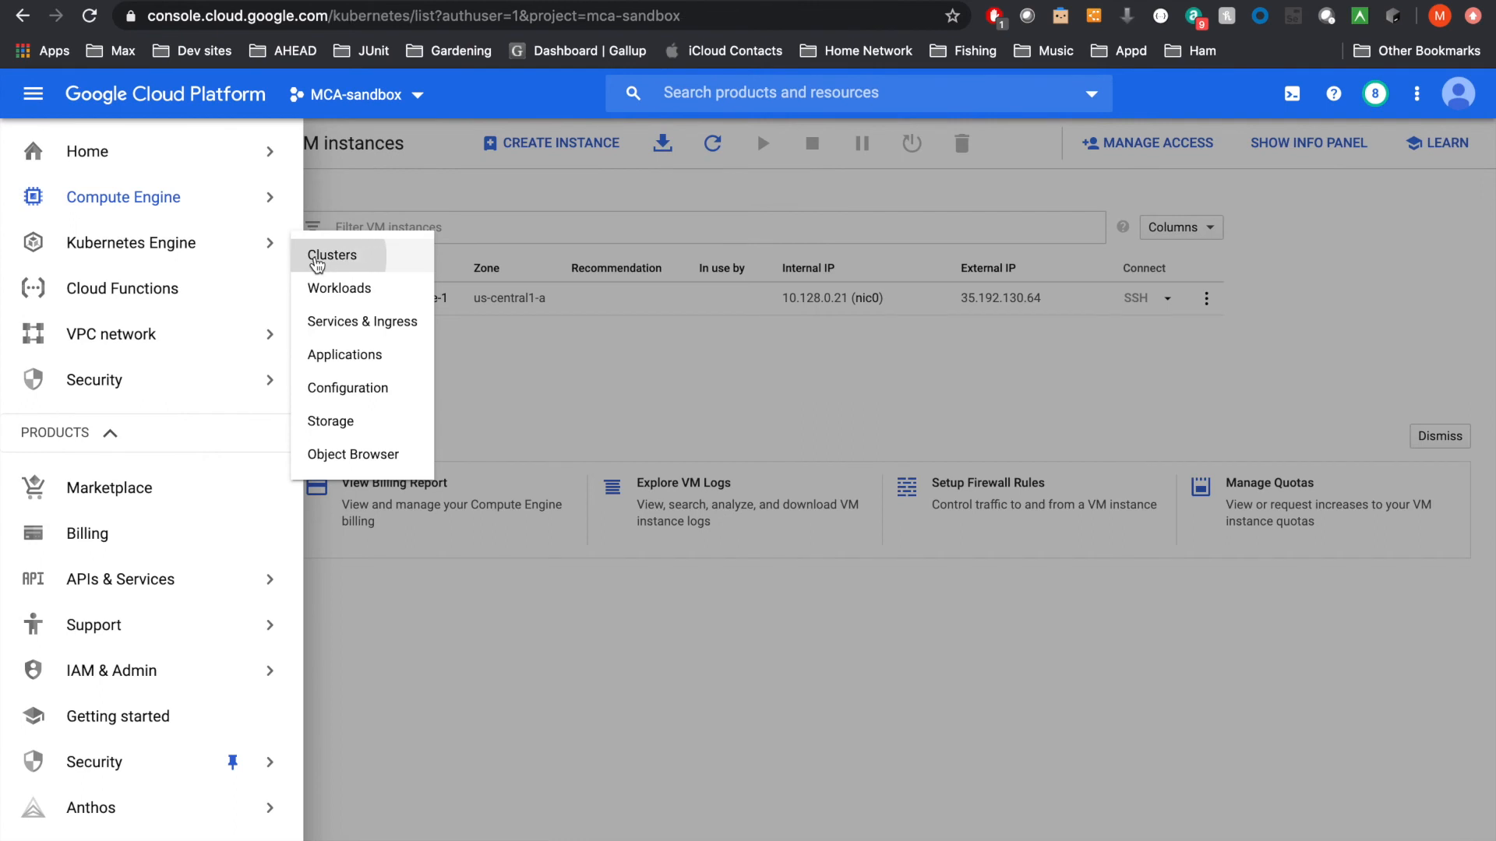
# Step: View Kubernetes Engine clusters, where ahead-gke-1 in us-central1-a is spinning up
pyautogui.click(331, 255)
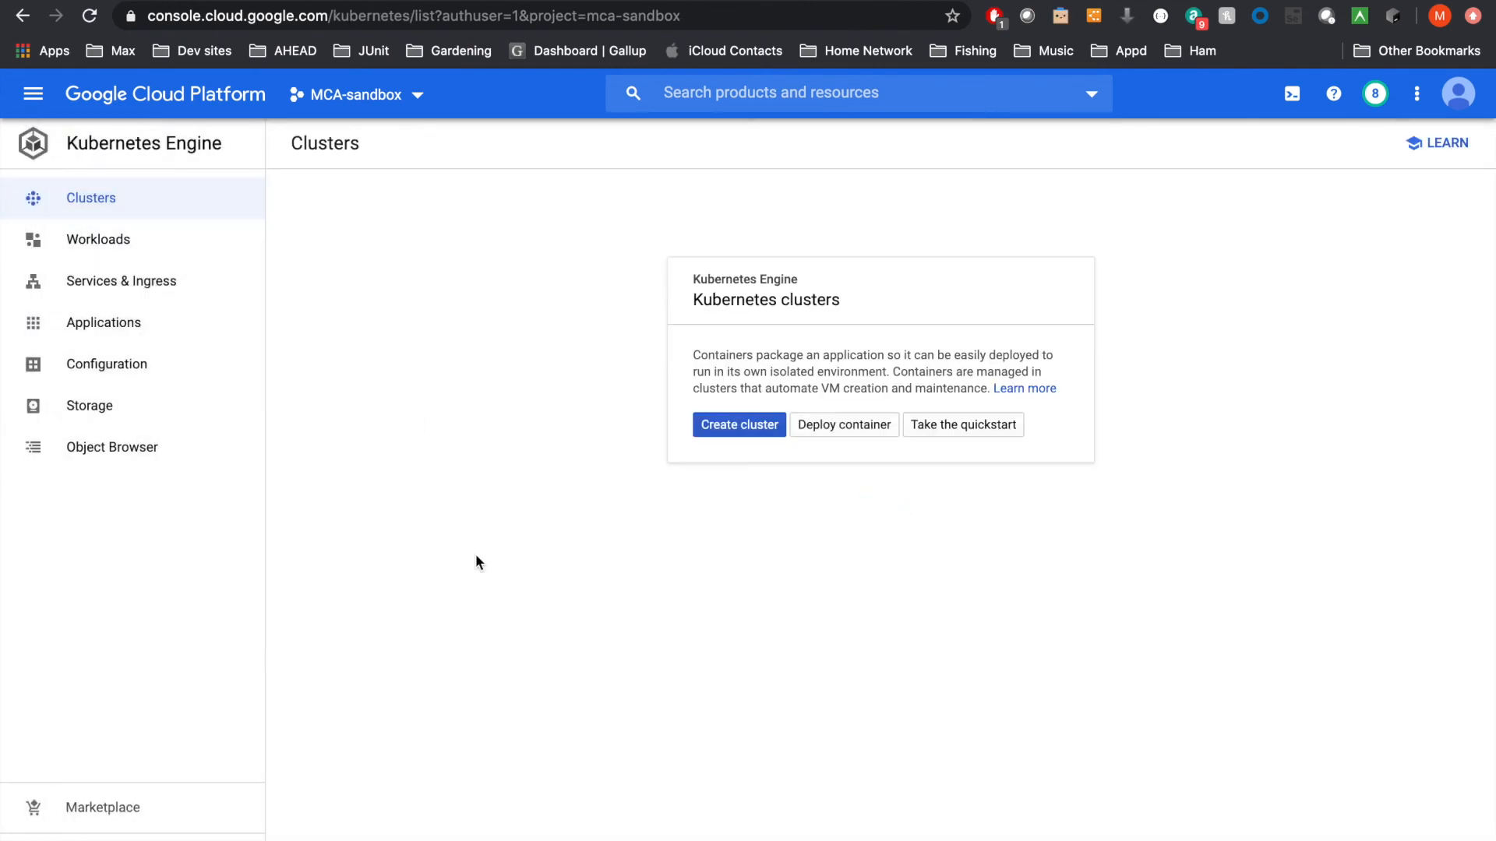
pyautogui.moveTo(118, 99)
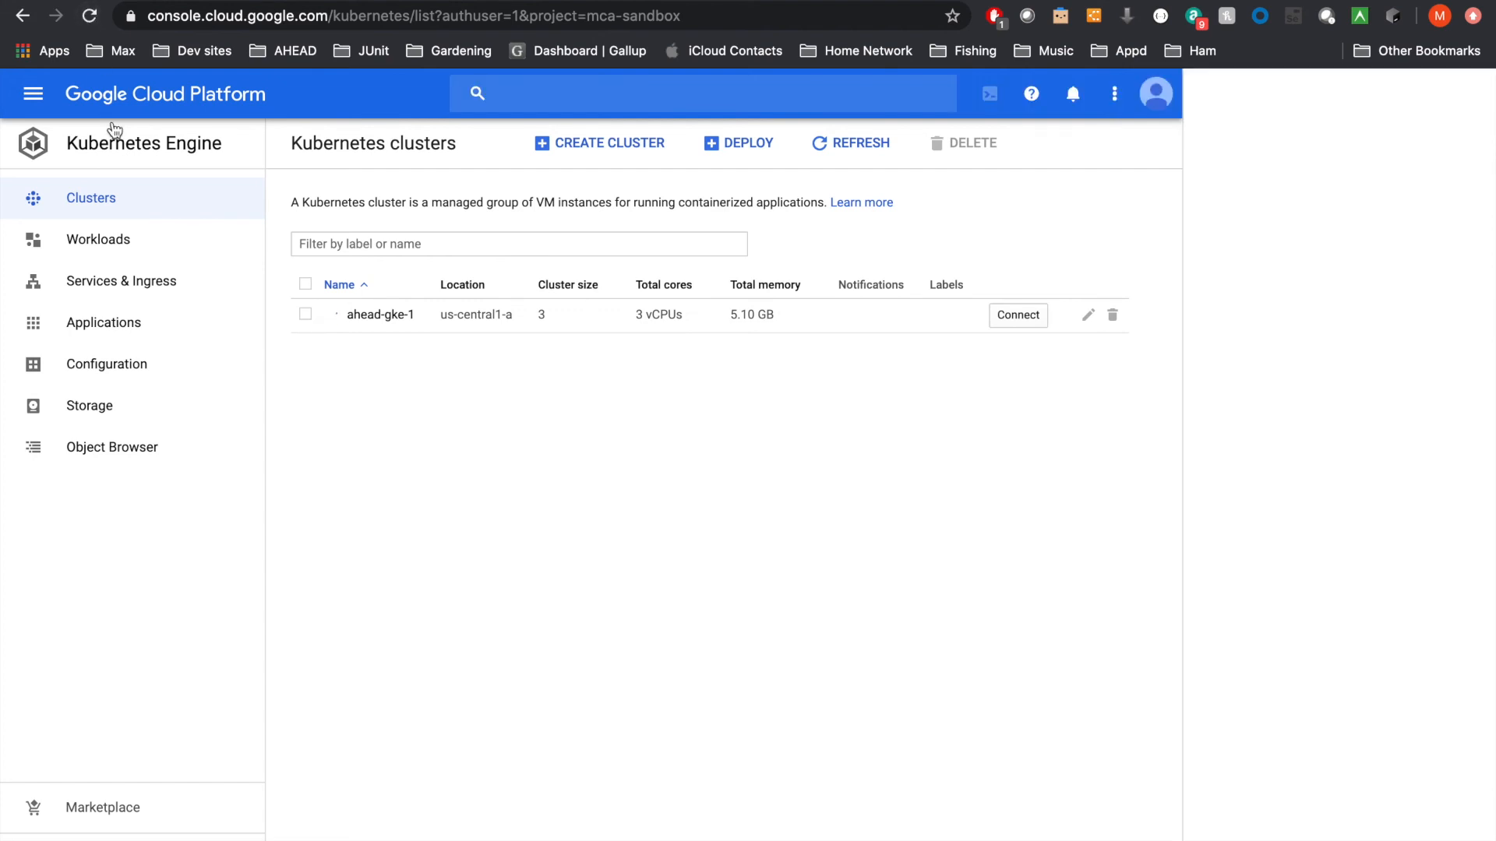
pyautogui.click(1019, 94)
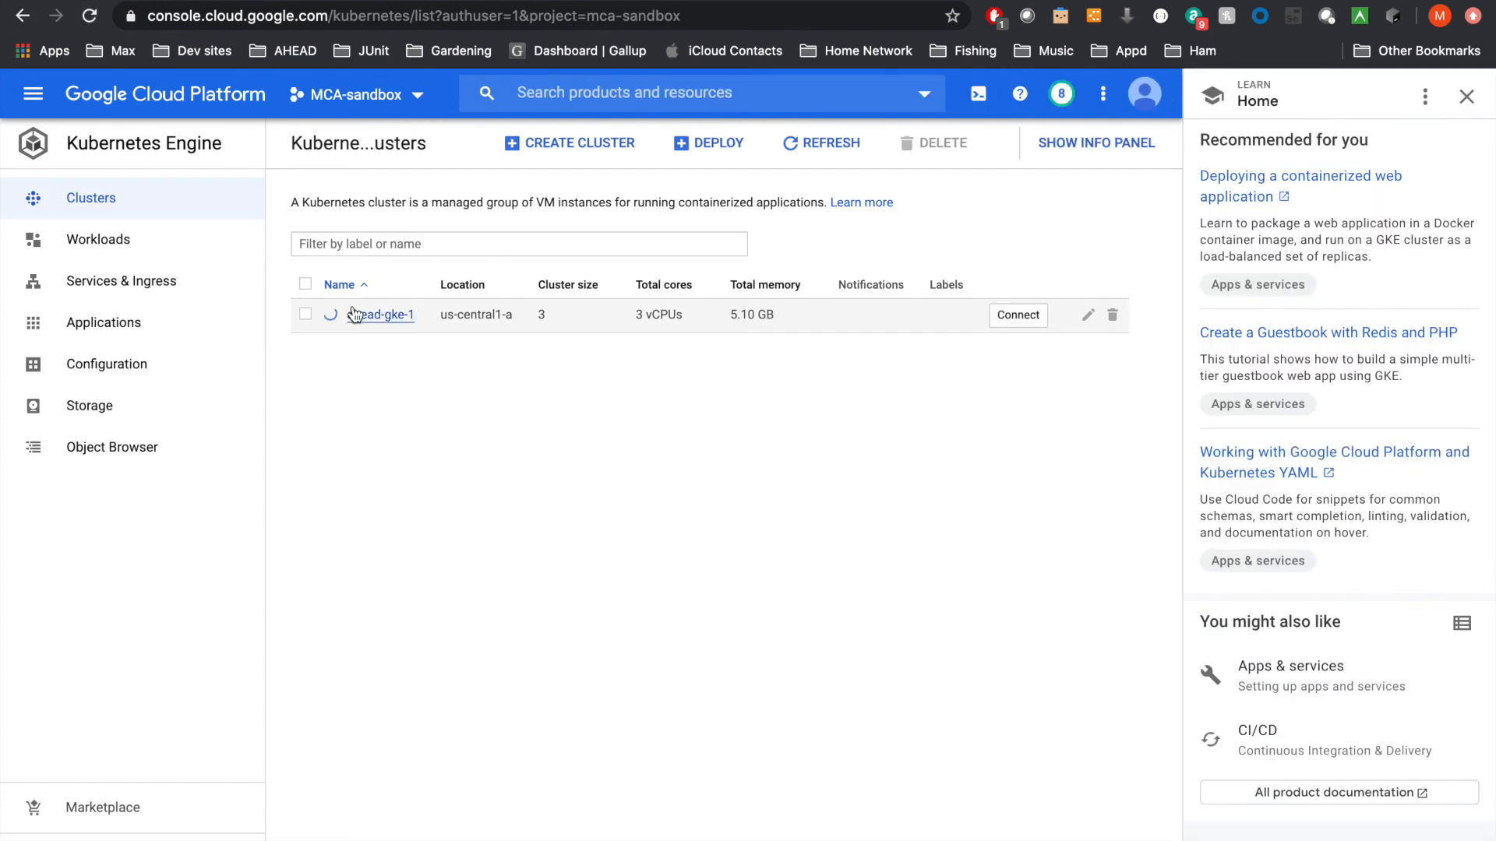